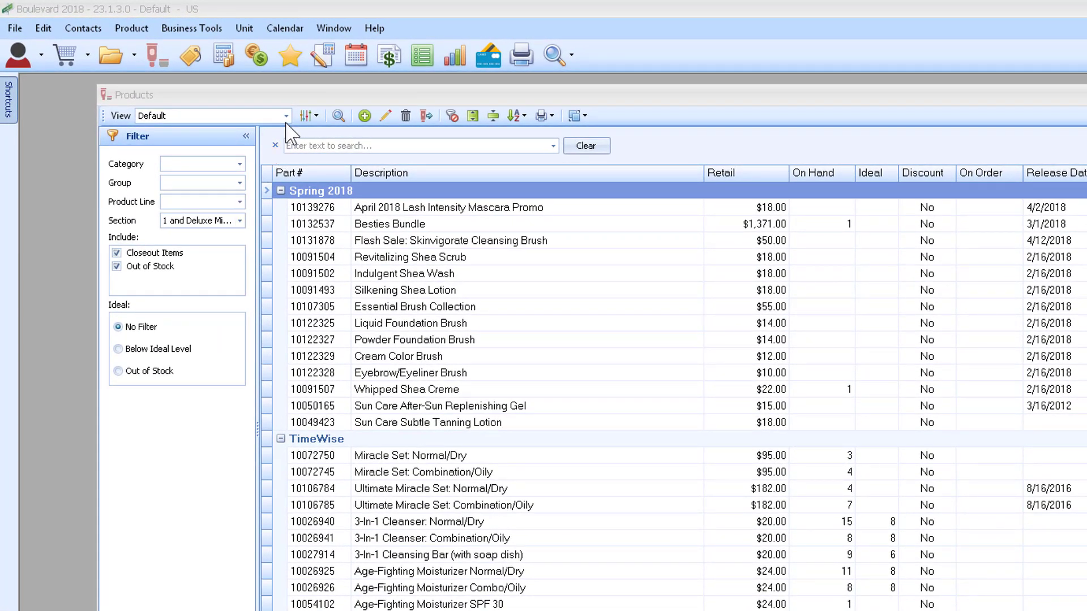
Switch the products view to Usage by Customer over All Dates.
{"action": "left_click", "coordinate": [285, 115]}
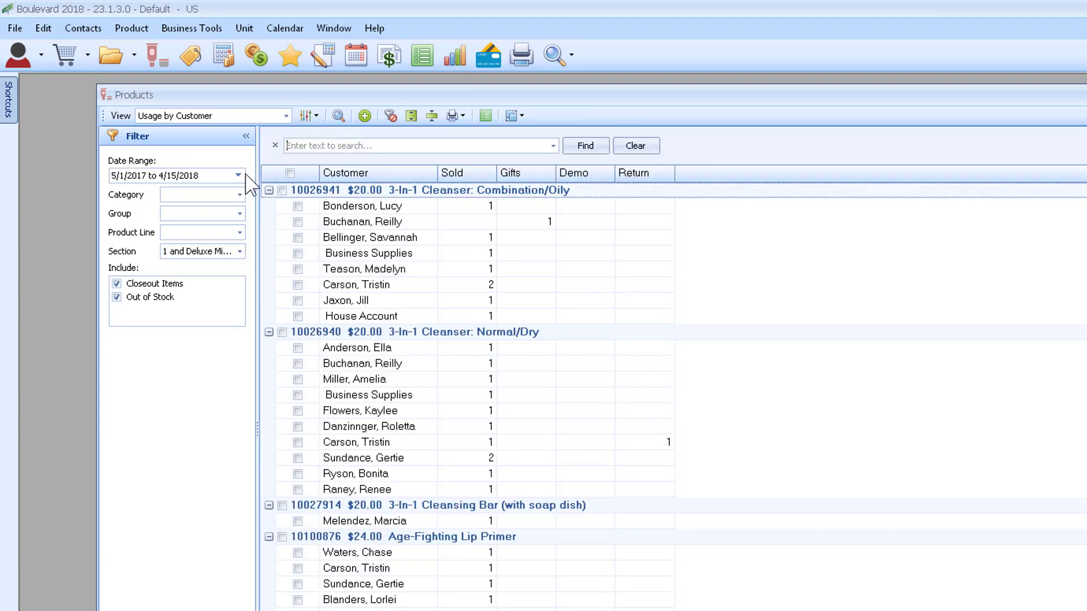
{"action": "left_click", "coordinate": [239, 175]}
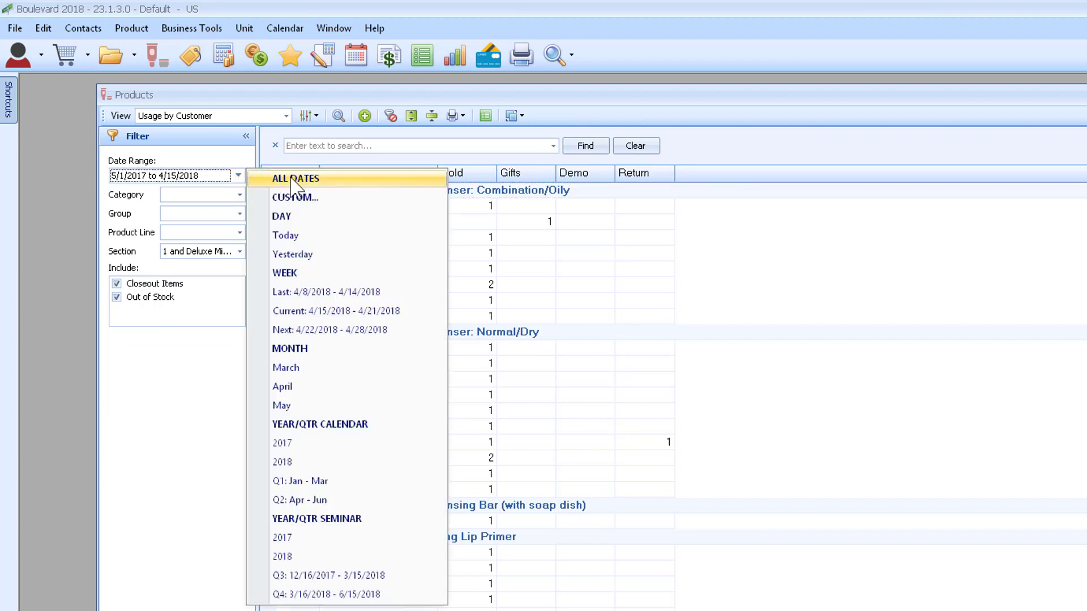
{"action": "left_click", "coordinate": [294, 178]}
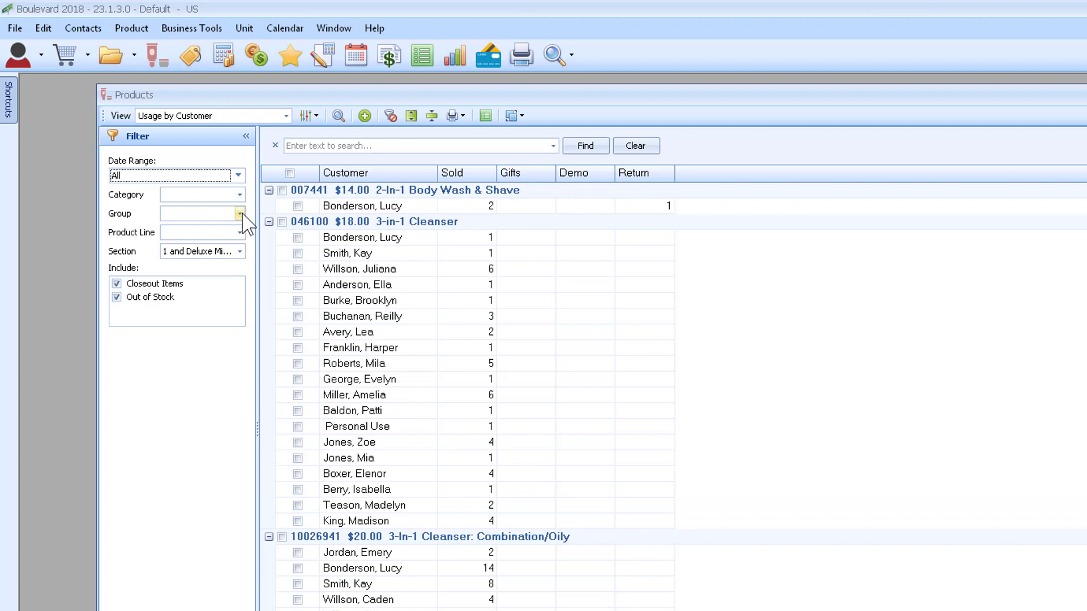
Filter the usage to the TimeWise product line and reach the Group choices.
{"action": "left_click", "coordinate": [239, 232]}
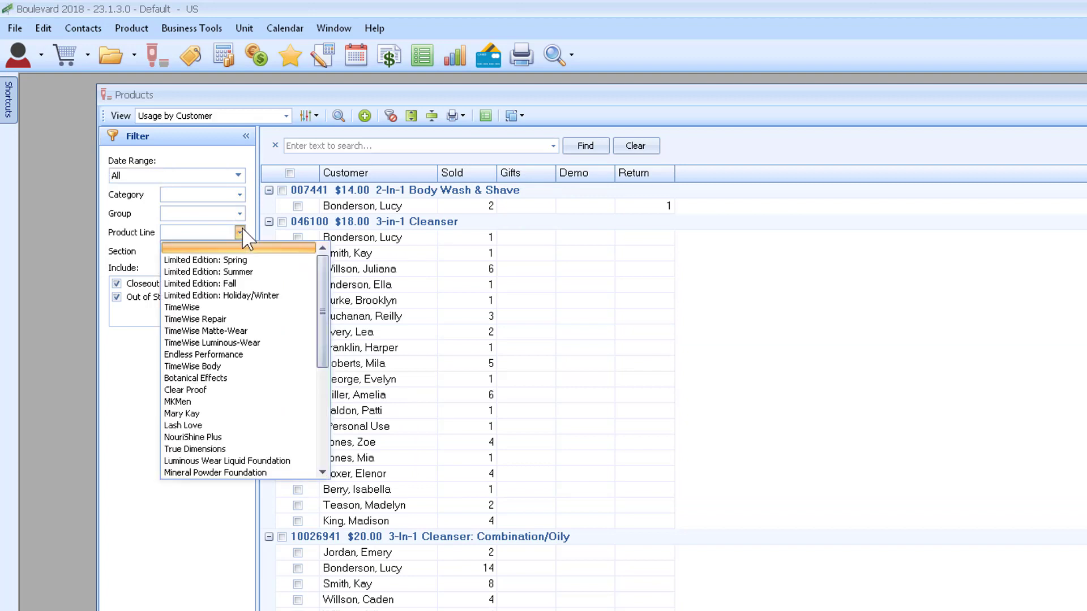
{"action": "mouse_move", "coordinate": [182, 307]}
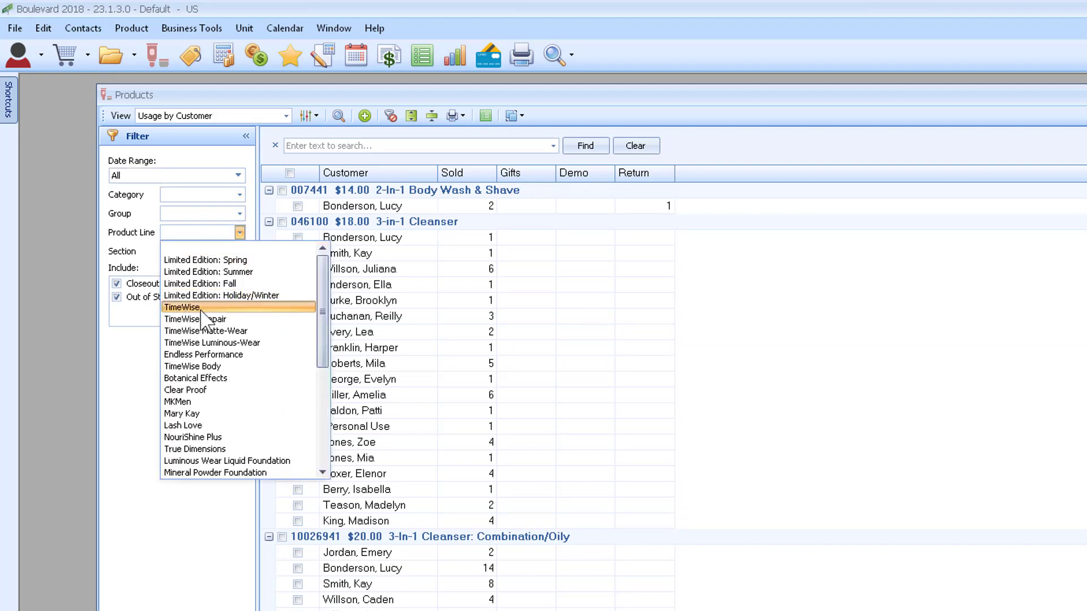
{"action": "left_click", "coordinate": [183, 307]}
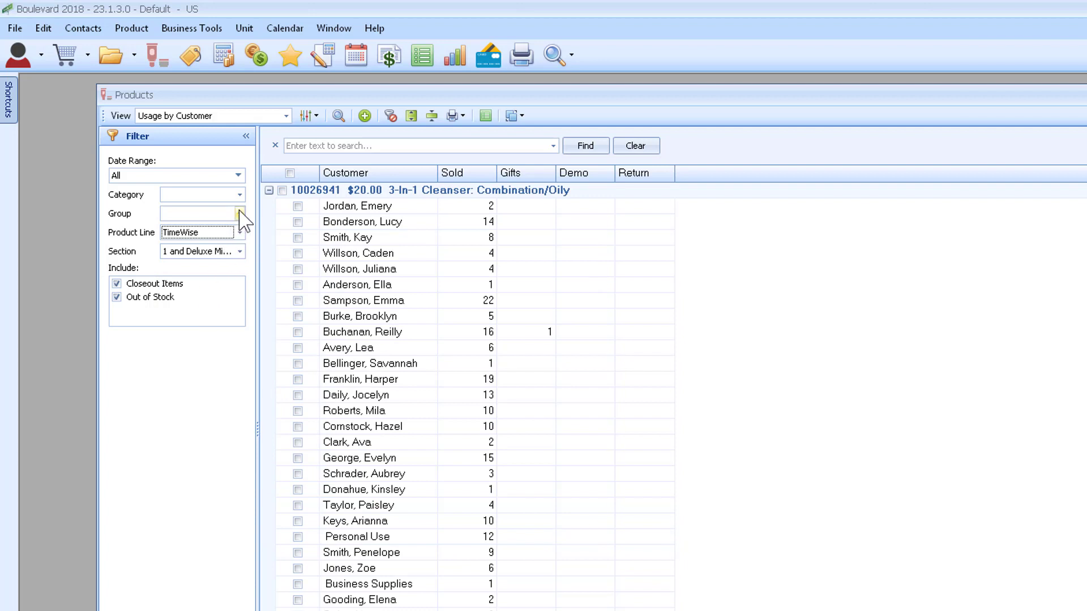
{"action": "left_click", "coordinate": [240, 213]}
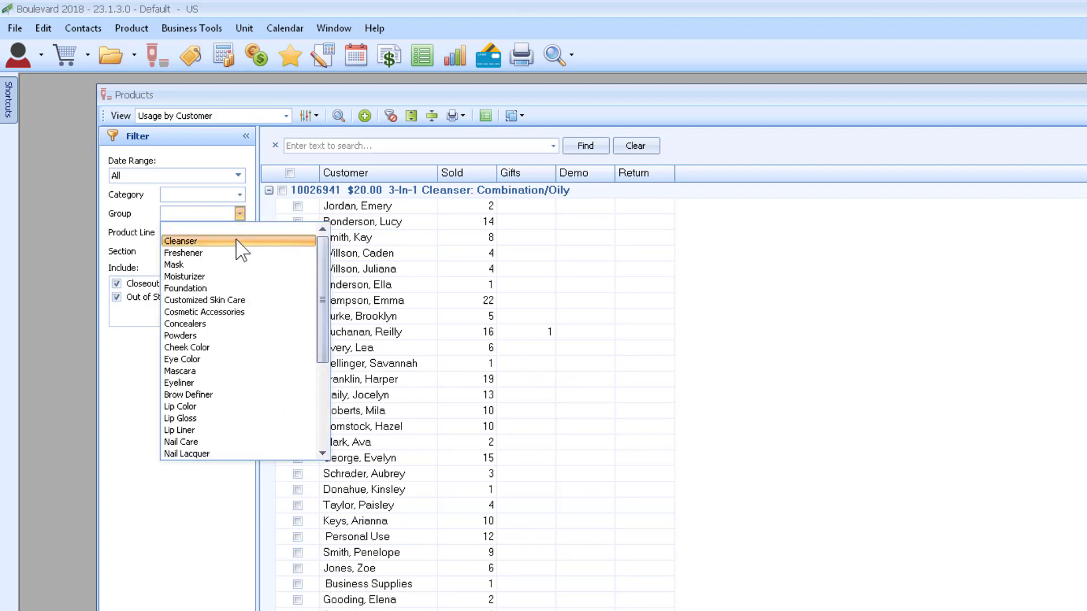
Narrow to the Cleanser group, check every customer and send them to List Builder.
{"action": "left_click", "coordinate": [180, 241]}
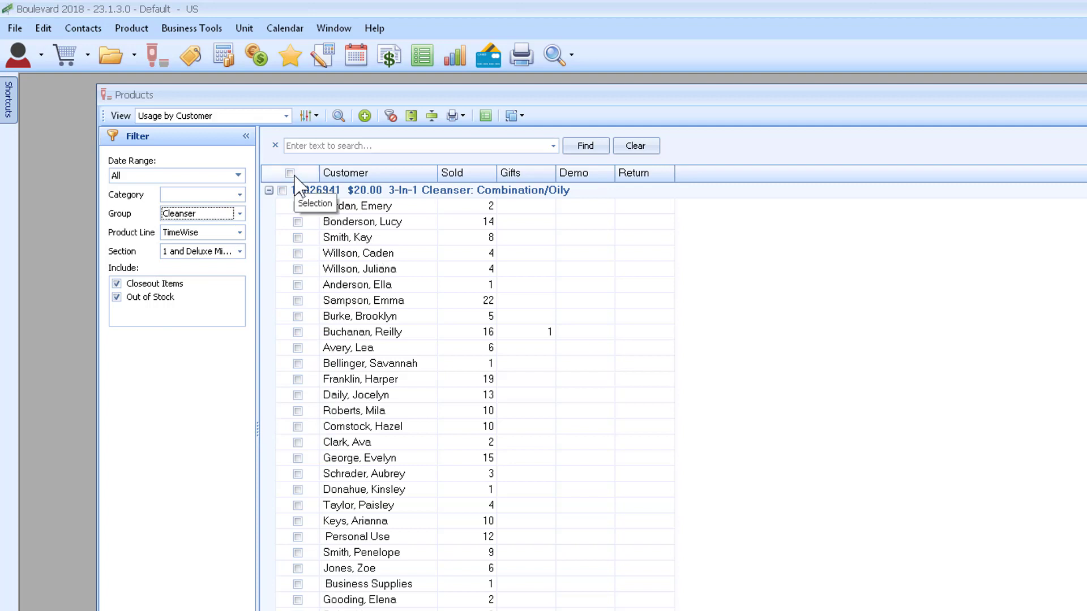
{"action": "left_click", "coordinate": [289, 173]}
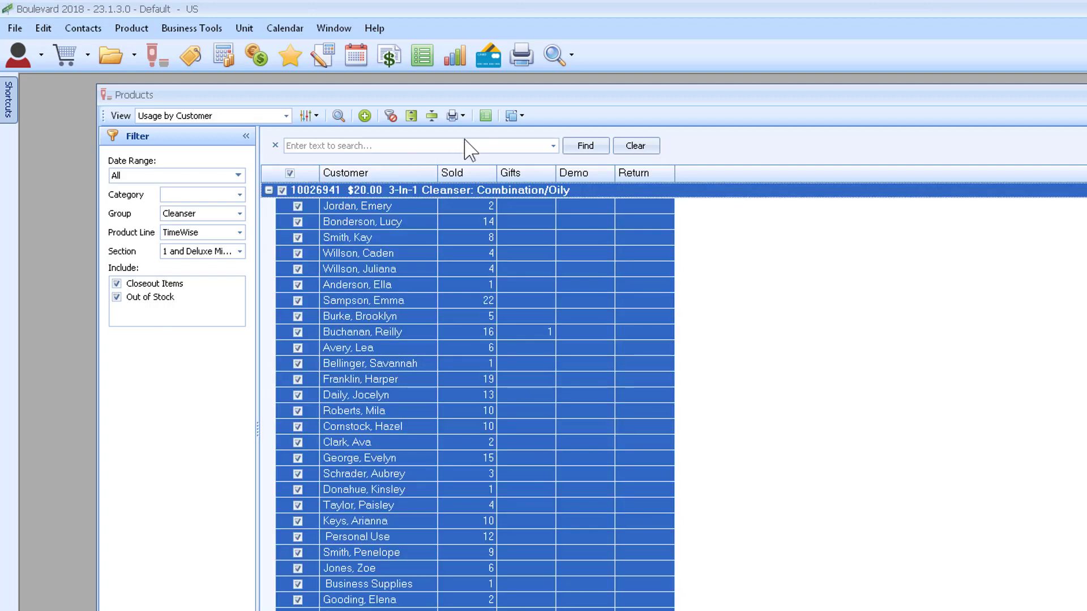
{"action": "left_click", "coordinate": [484, 116]}
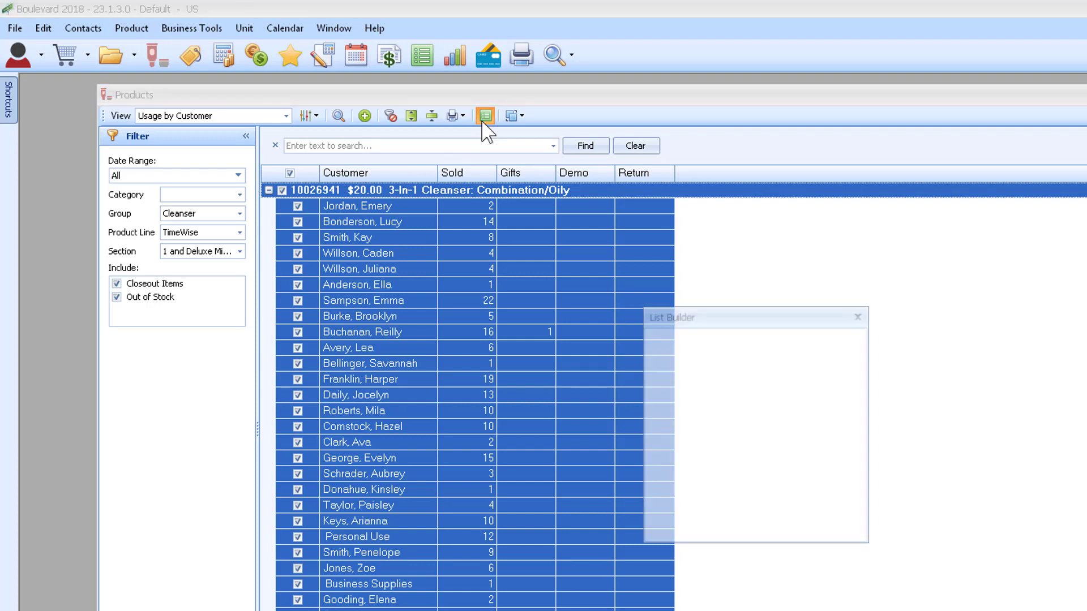
Name the new list 'PC TimeWise Cleanser-Moisturizer'.
{"action": "left_click", "coordinate": [485, 115]}
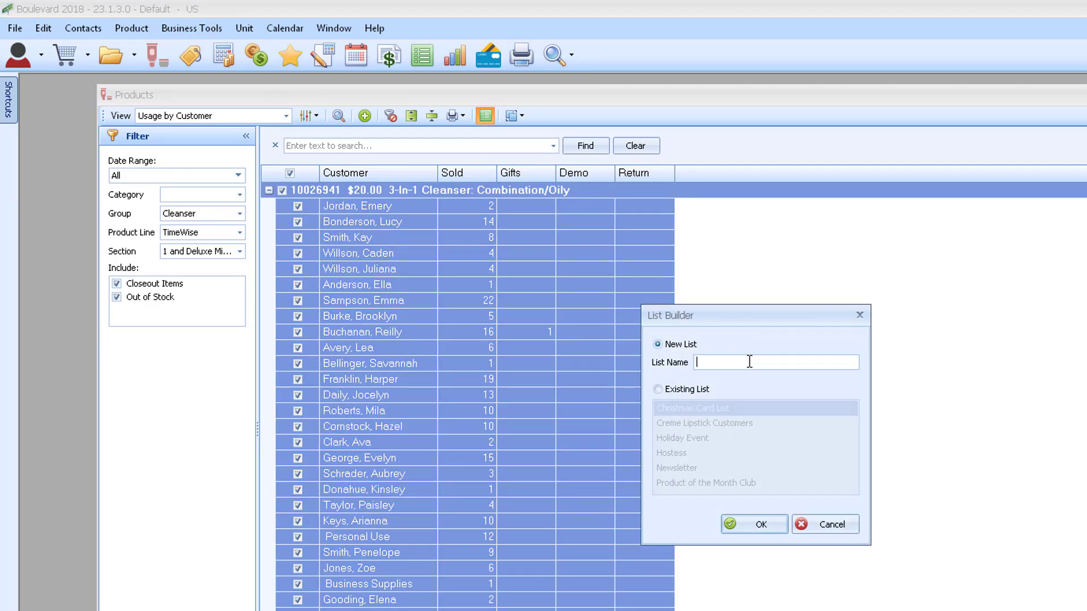
{"action": "type", "text": "PC"}
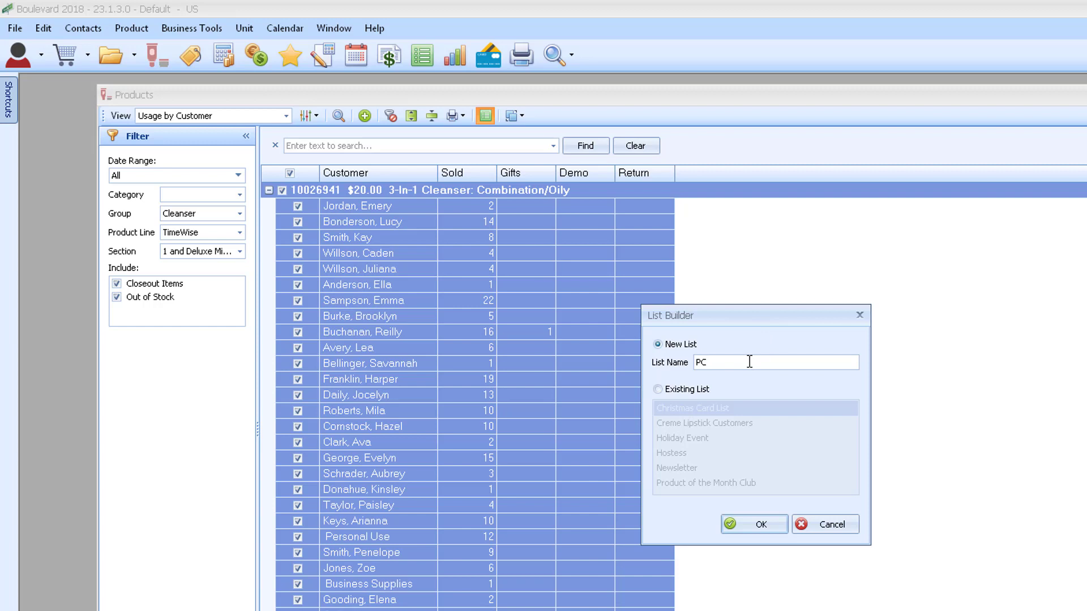
{"action": "type", "text": "TimeWise"}
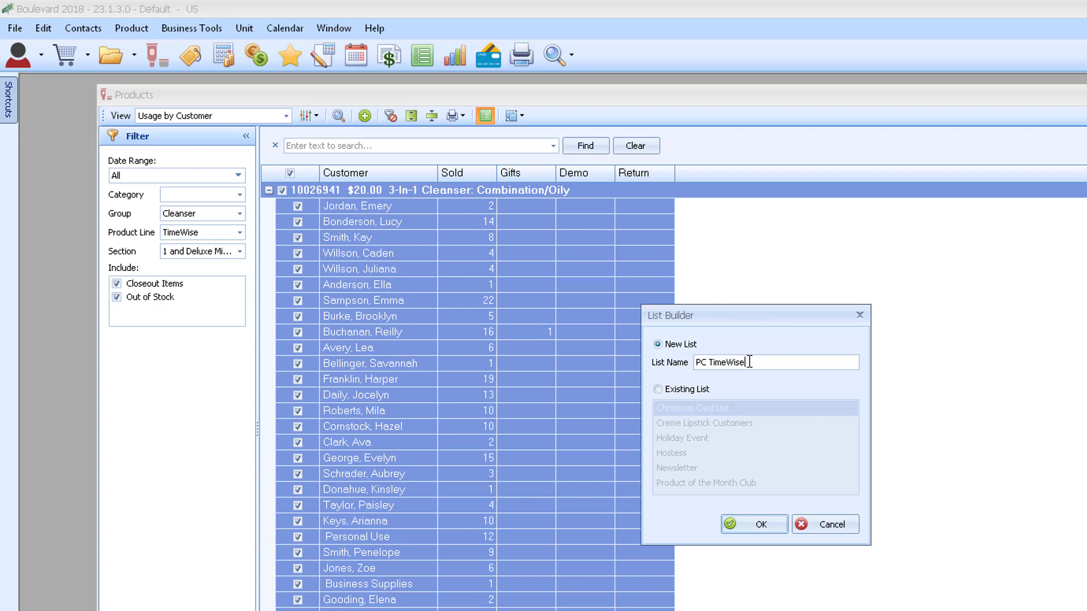
{"action": "type", "text": "Cleanser"}
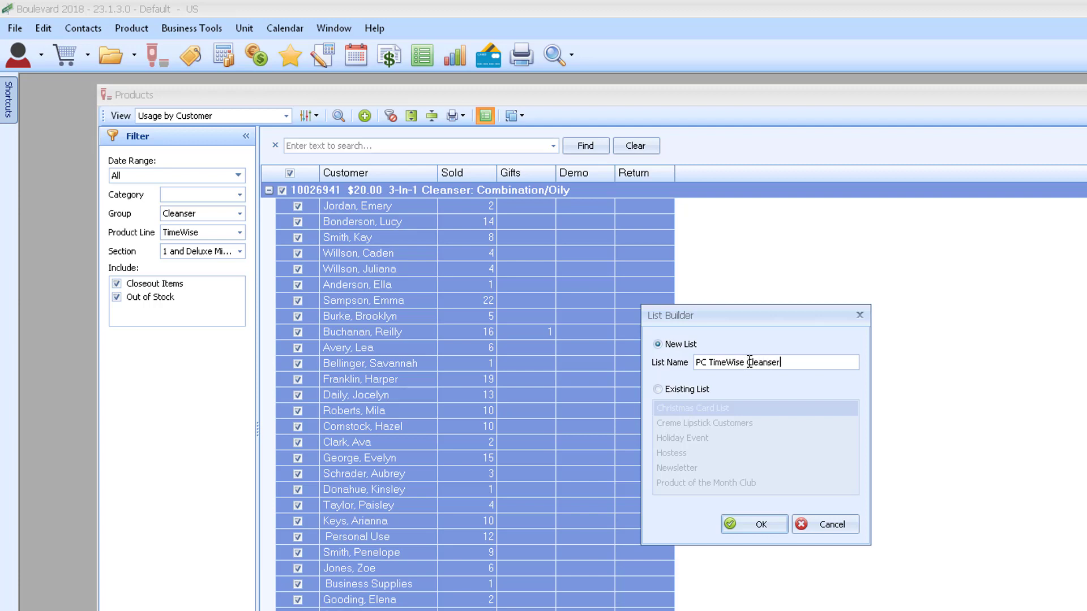
{"action": "type", "text": "-"}
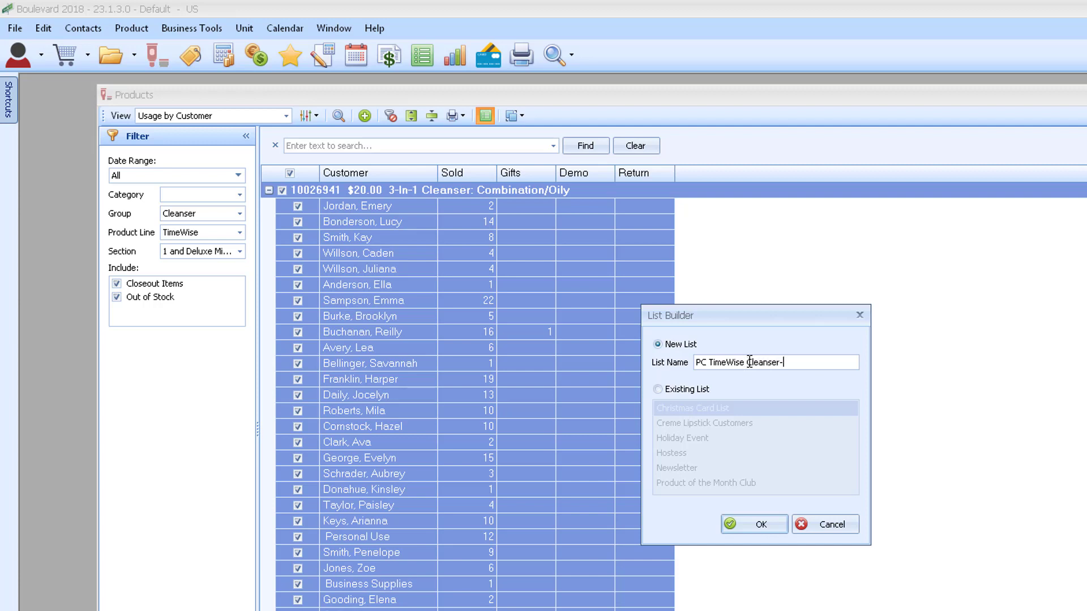
{"action": "type", "text": "Moisturi"}
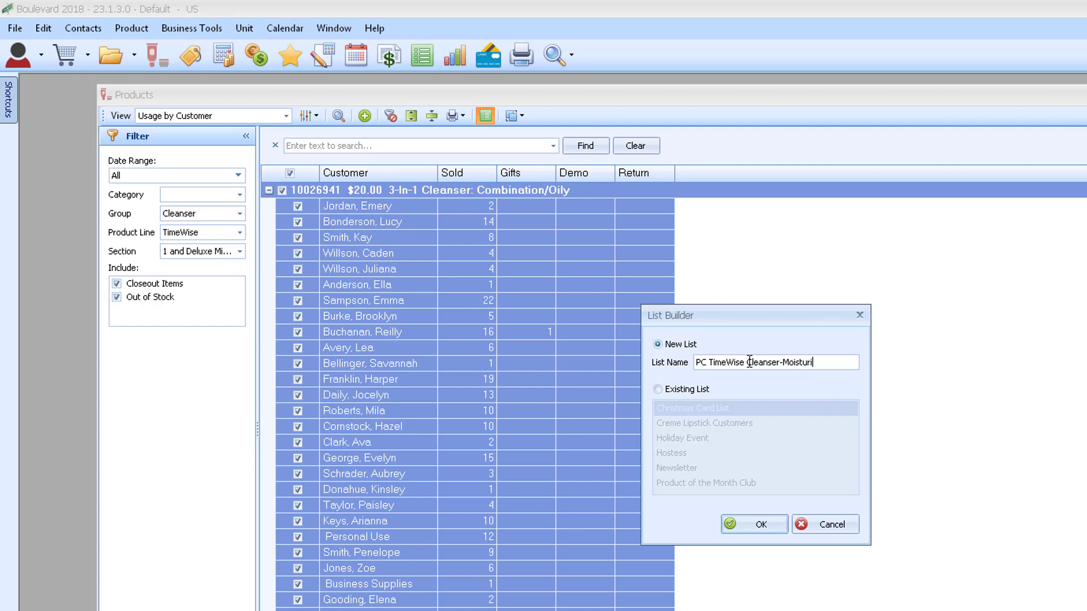
{"action": "type", "text": "zer"}
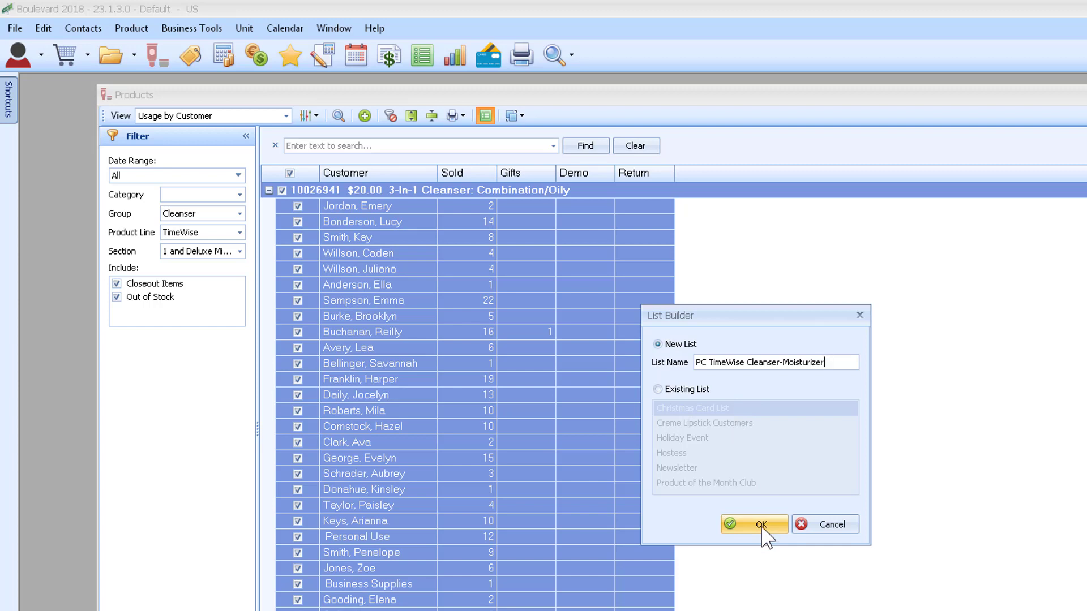
Create the list and decline viewing List Builder for now.
{"action": "left_click", "coordinate": [753, 525]}
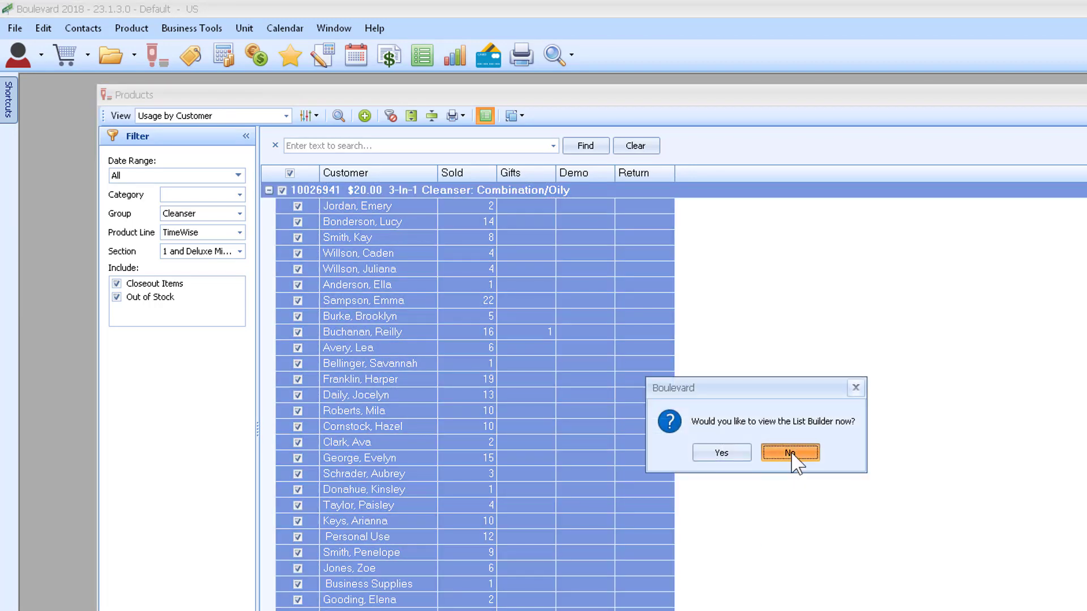
{"action": "left_click", "coordinate": [789, 453]}
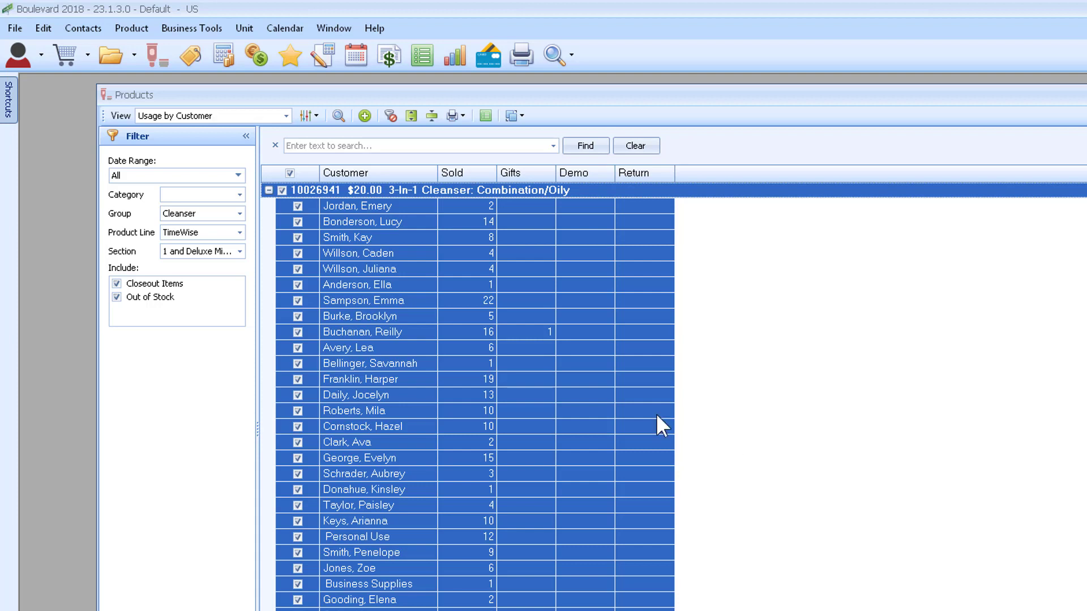
Switch the group to Moisturizer and check every customer except Personal Use.
{"action": "left_click", "coordinate": [239, 214]}
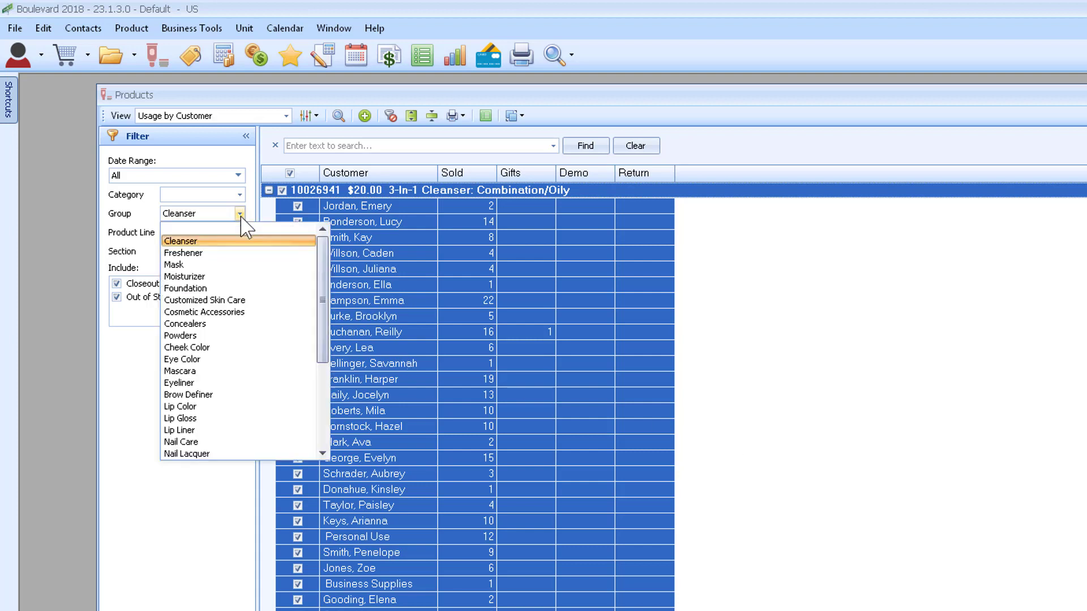
{"action": "mouse_move", "coordinate": [184, 276]}
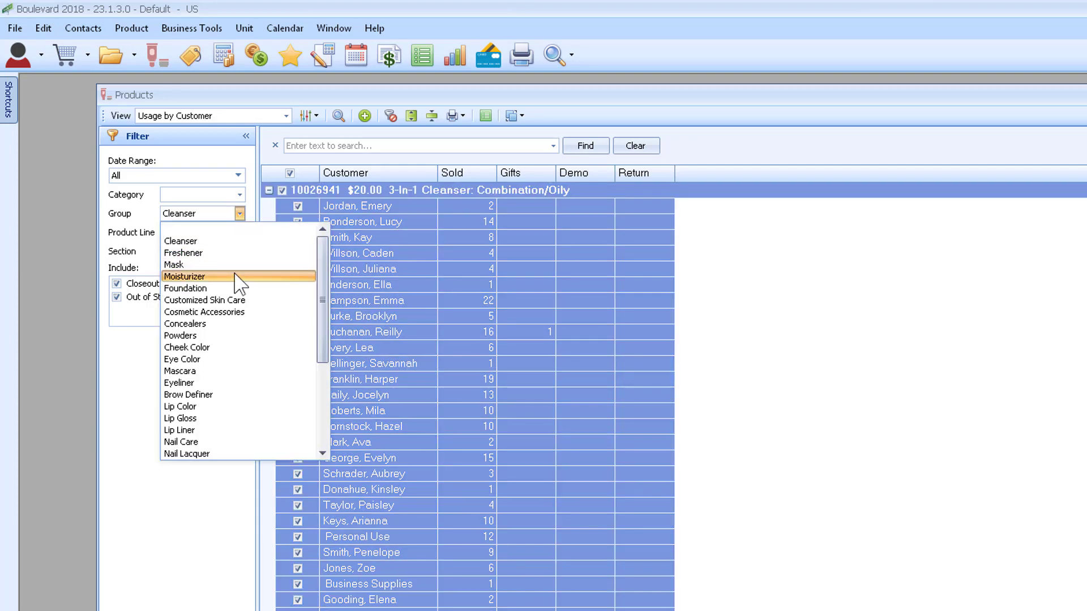
{"action": "left_click", "coordinate": [185, 276]}
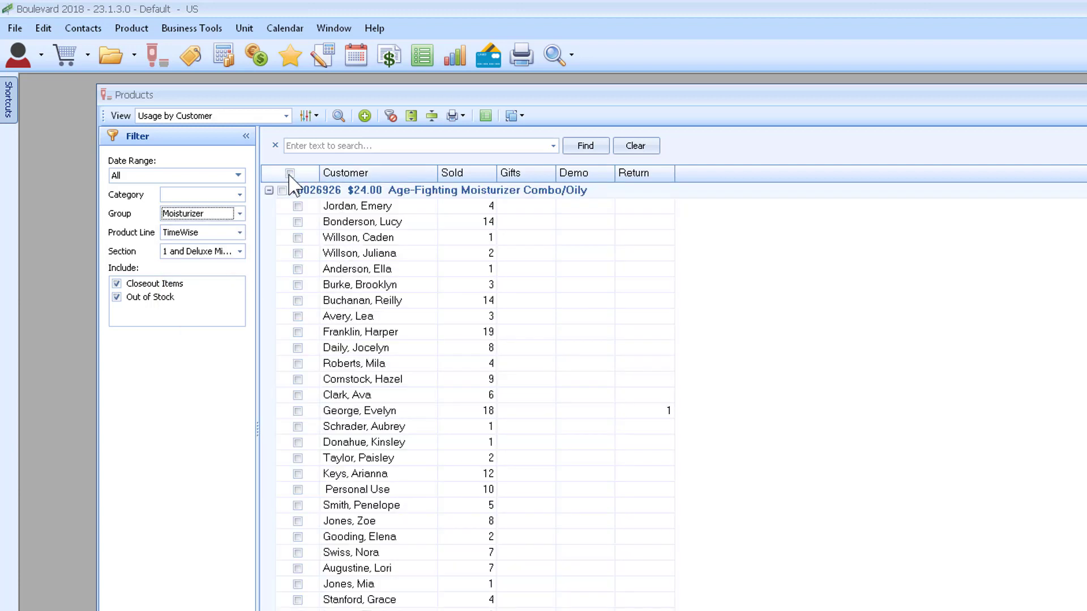
{"action": "left_click", "coordinate": [289, 172]}
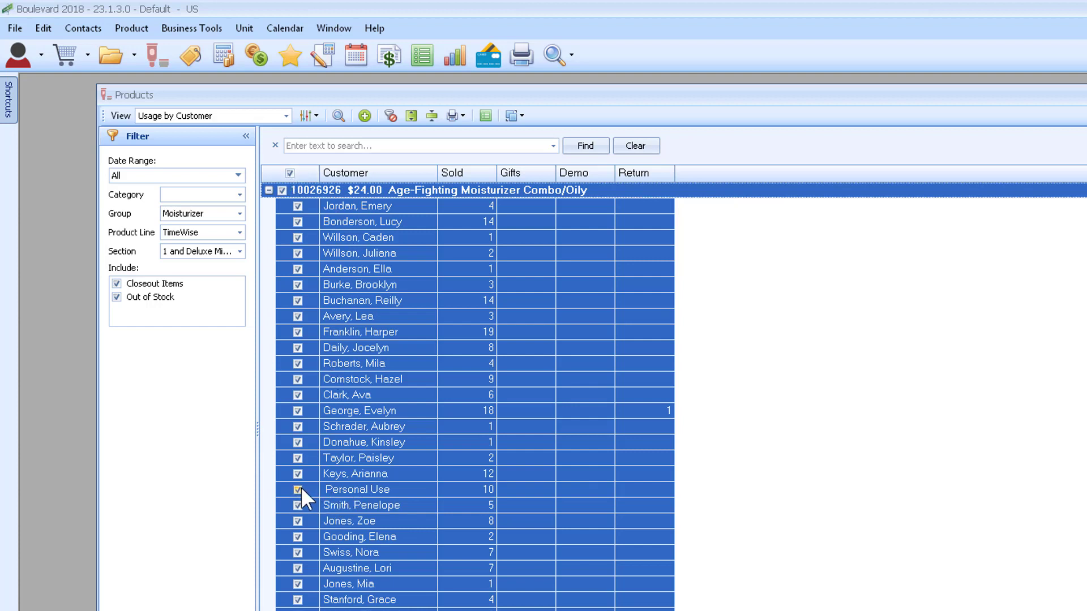
{"action": "left_click", "coordinate": [297, 489]}
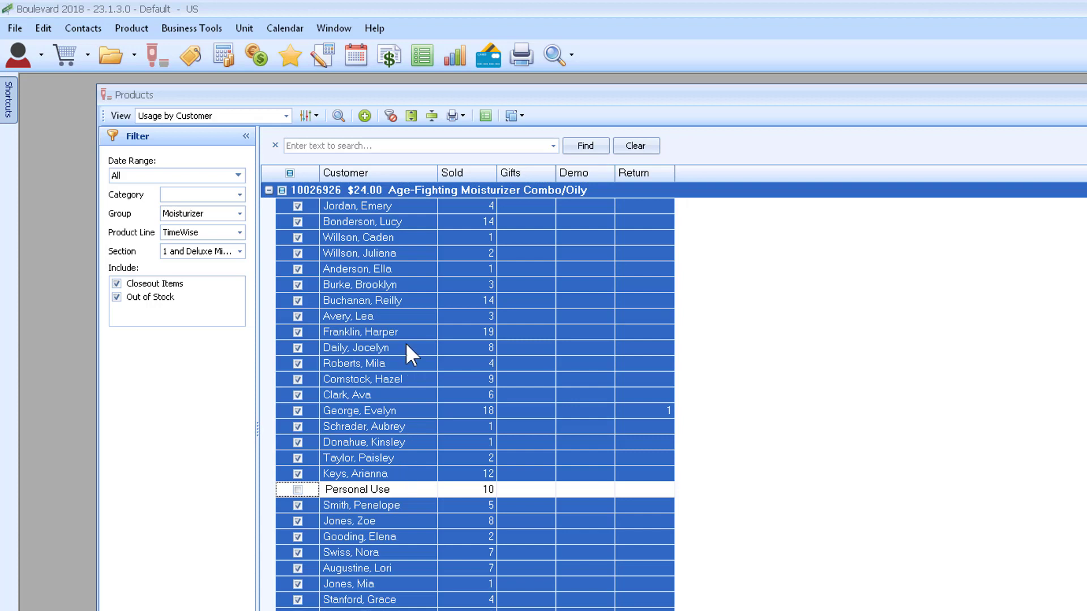
{"action": "mouse_move", "coordinate": [489, 134]}
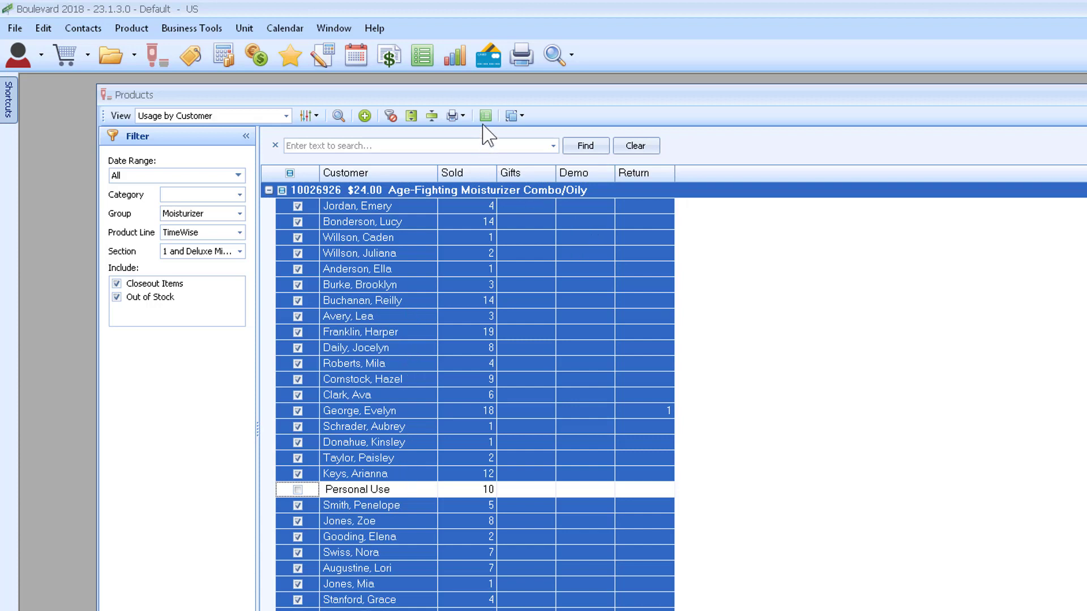
{"action": "mouse_move", "coordinate": [486, 116]}
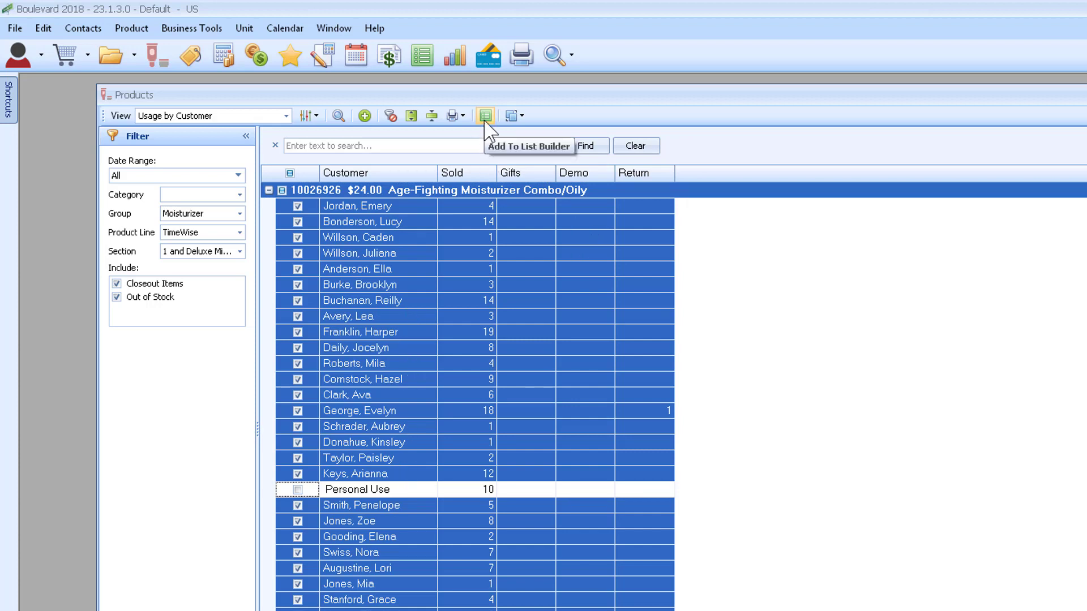
Add the checked Moisturizer customers to the existing PC TimeWise Cleanser-Moisturizer list.
{"action": "left_click", "coordinate": [486, 115]}
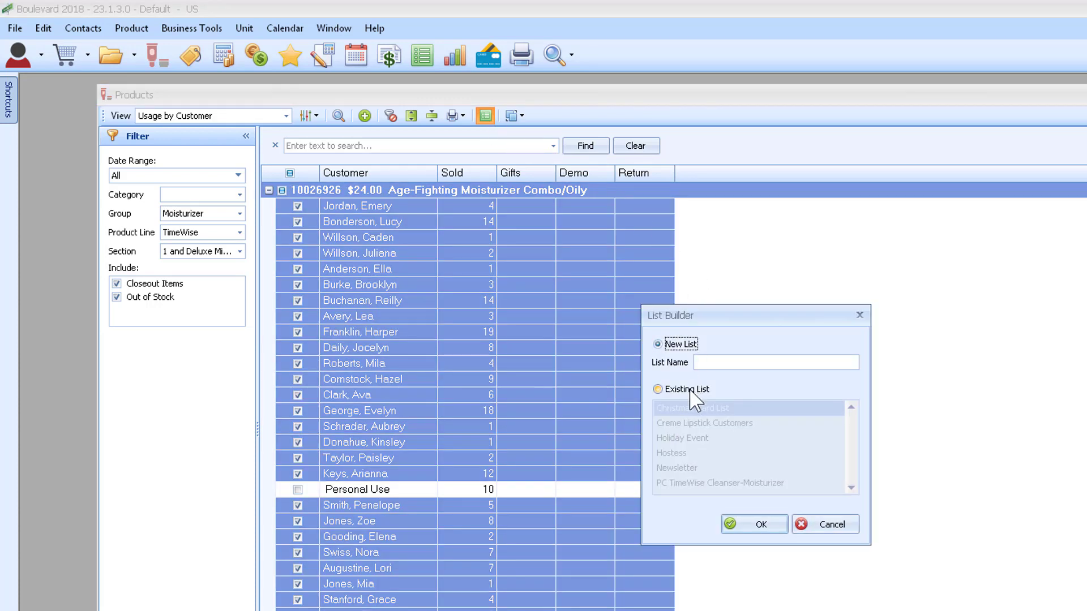
{"action": "left_click", "coordinate": [657, 389]}
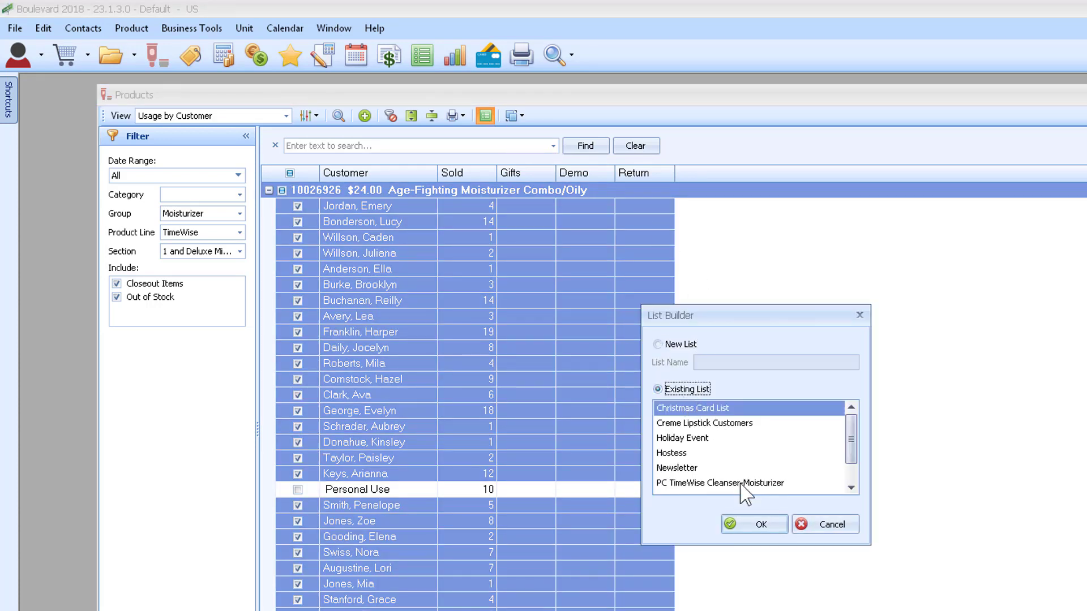
{"action": "left_click", "coordinate": [720, 484]}
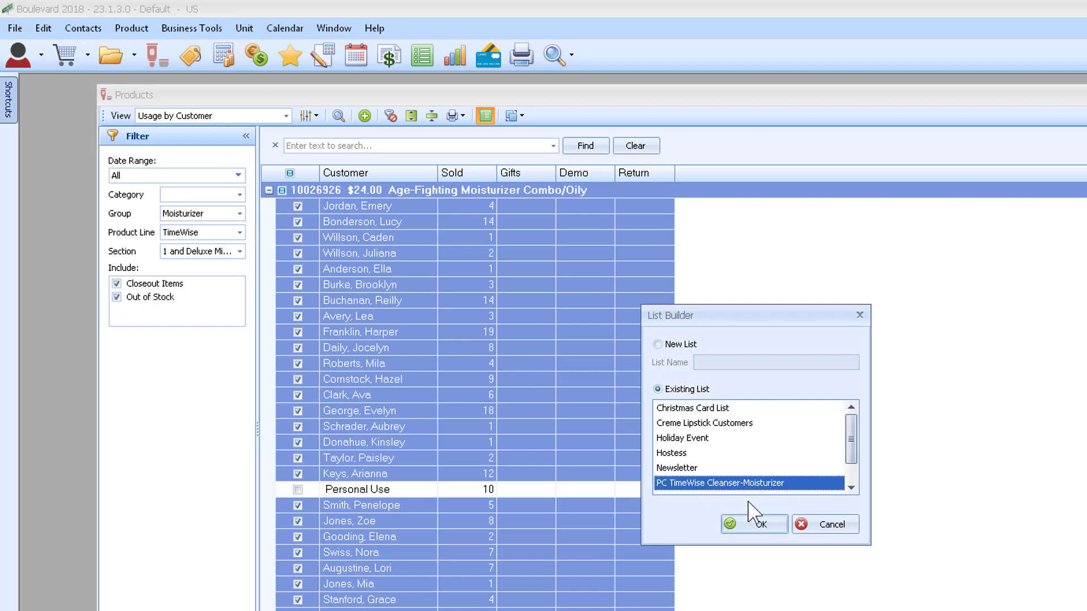
{"action": "mouse_move", "coordinate": [754, 524]}
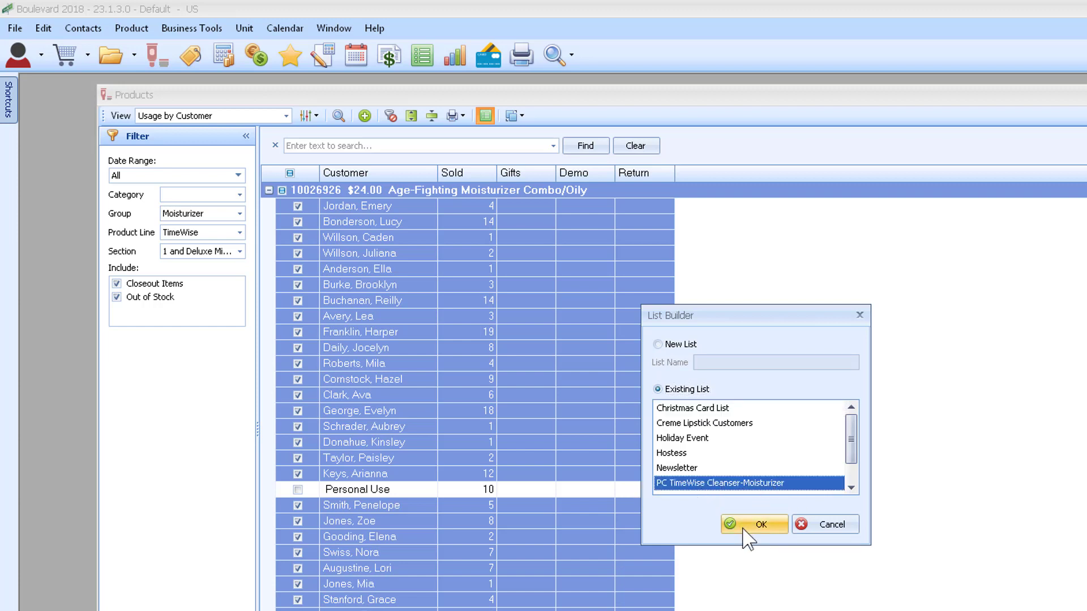
{"action": "left_click", "coordinate": [754, 524]}
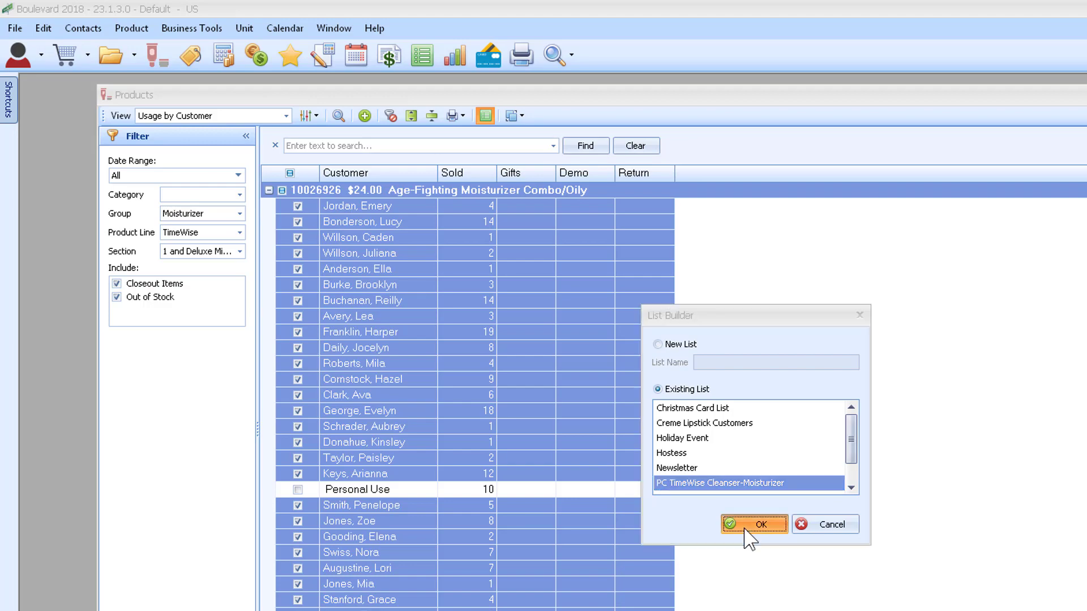
{"action": "left_click", "coordinate": [754, 524]}
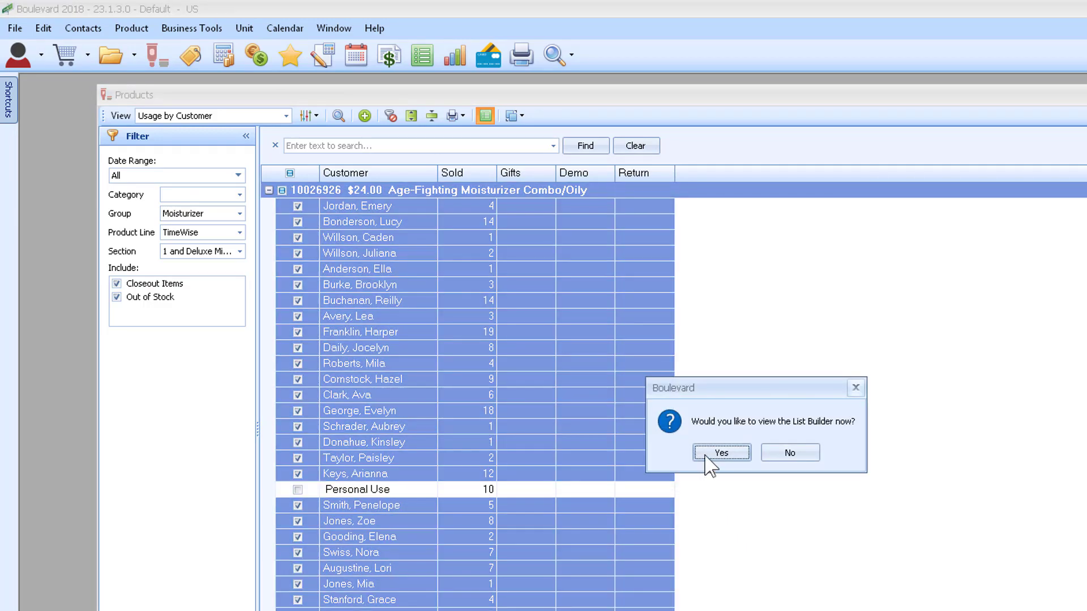
Agree to view the list now and focus its Business Supplies entry.
{"action": "left_click", "coordinate": [720, 453]}
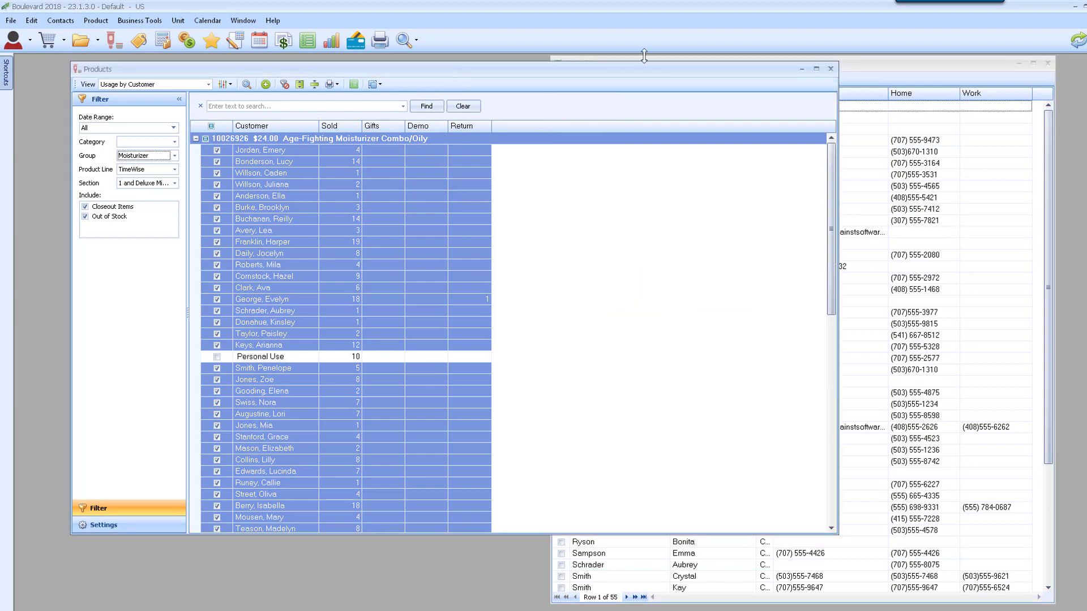
{"action": "mouse_move", "coordinate": [832, 69]}
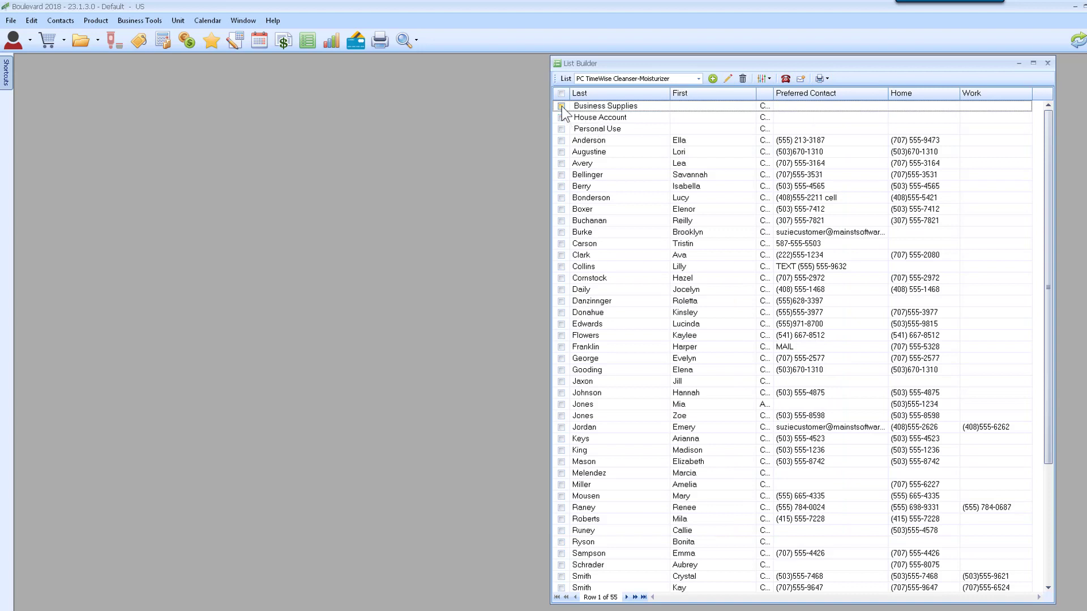
{"action": "left_click", "coordinate": [561, 107]}
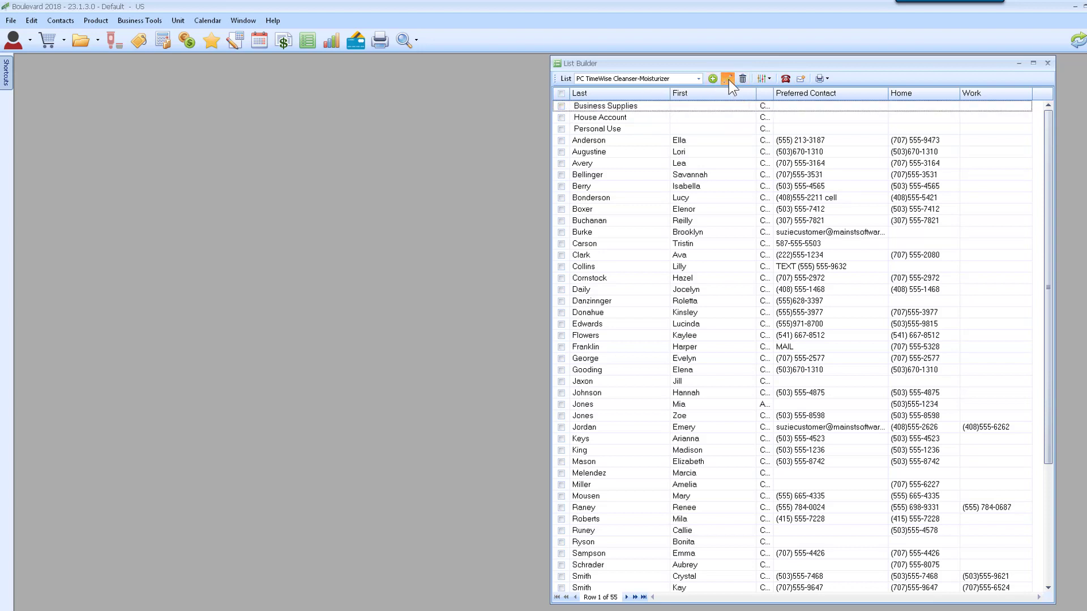
Edit the list to uncheck Business Supplies and Personal Use, then save the changes.
{"action": "left_click", "coordinate": [727, 78]}
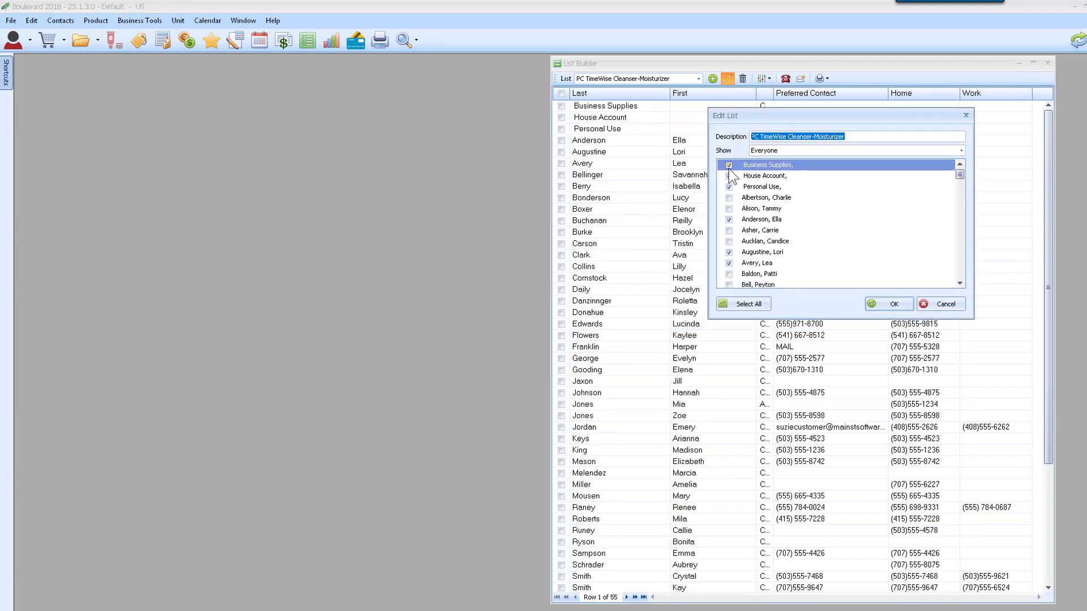
{"action": "left_click", "coordinate": [729, 175]}
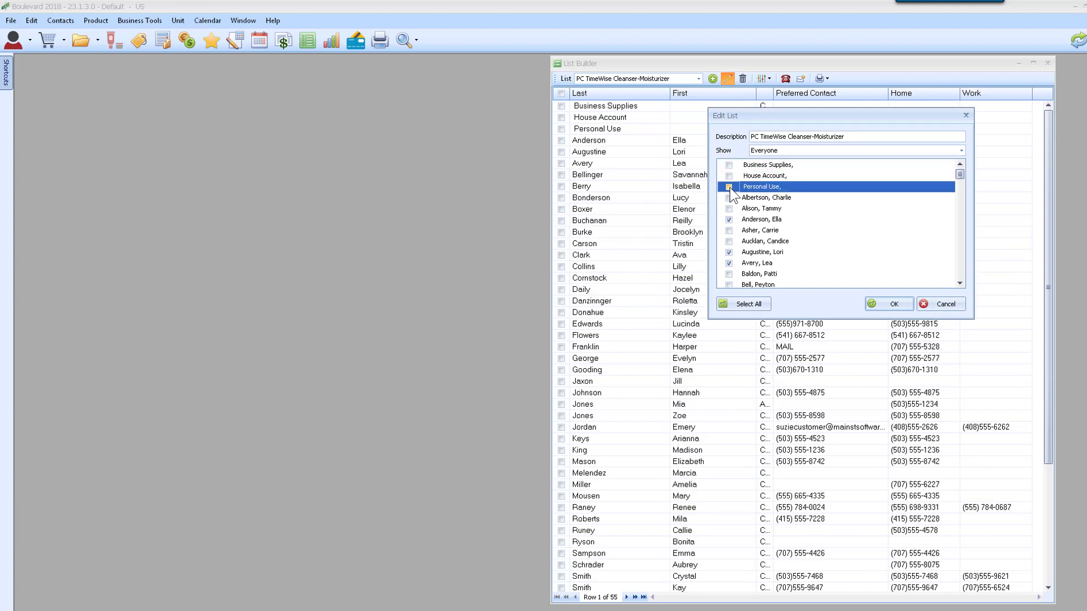
{"action": "left_click", "coordinate": [728, 187]}
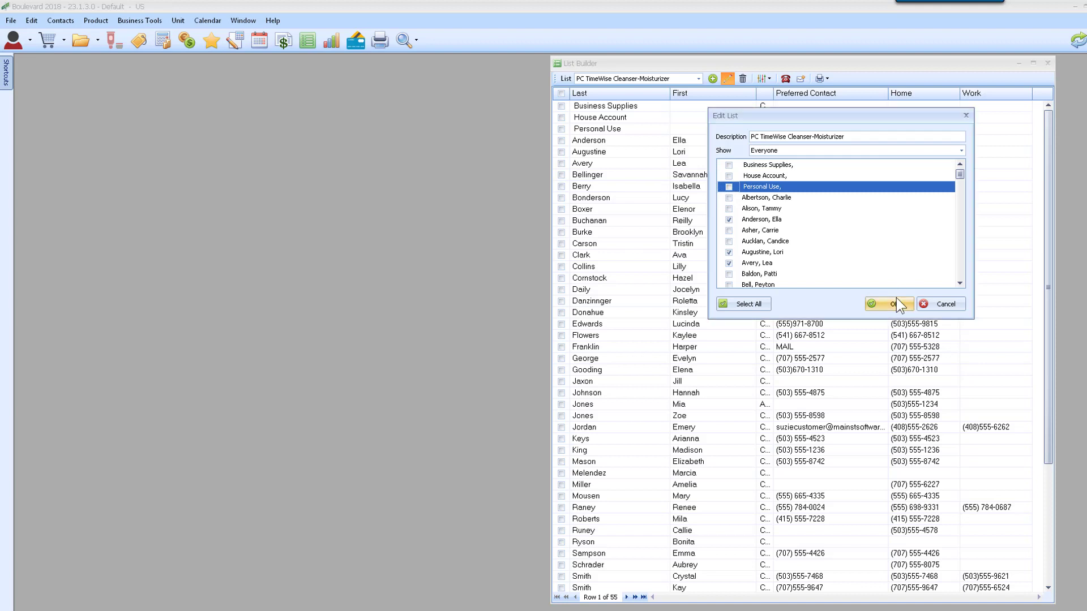
{"action": "left_click", "coordinate": [889, 303]}
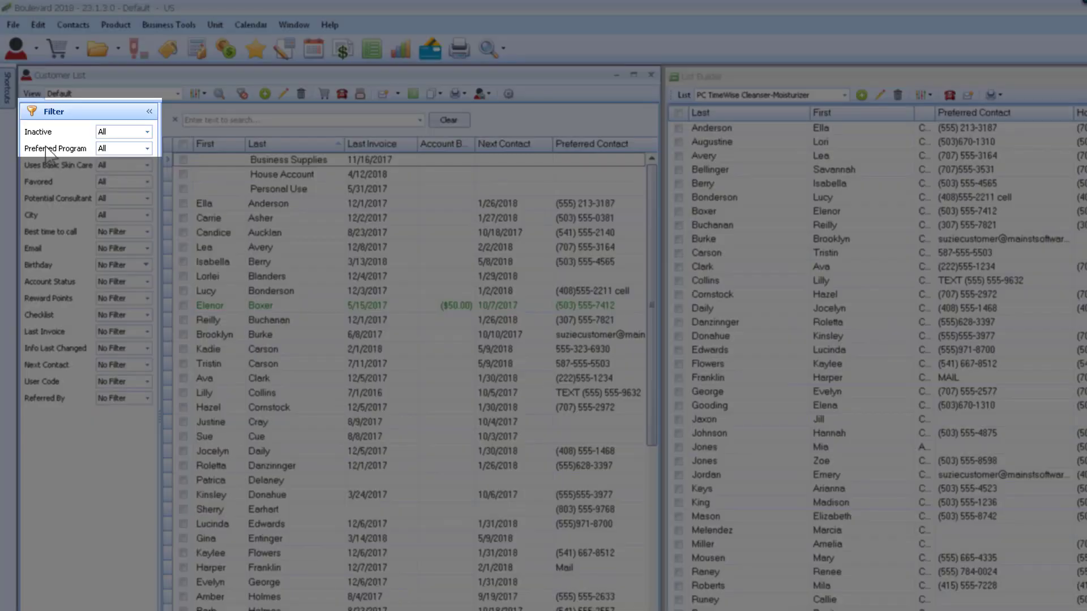
Filter the customer list to Preferred Program = Yes and reopen the list's member editor.
{"action": "left_click", "coordinate": [144, 149]}
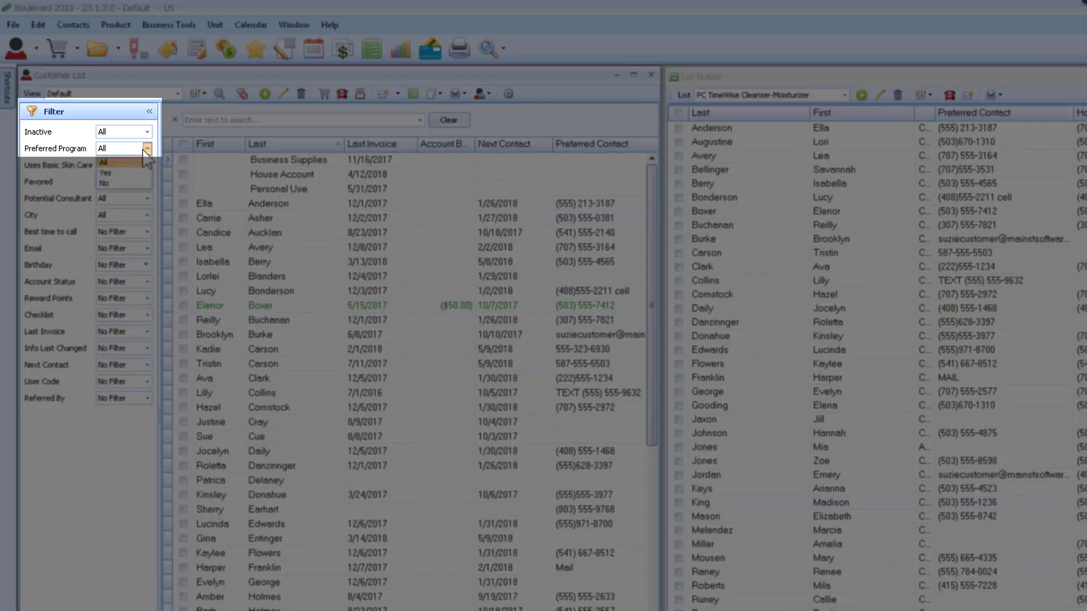
{"action": "left_click", "coordinate": [104, 172]}
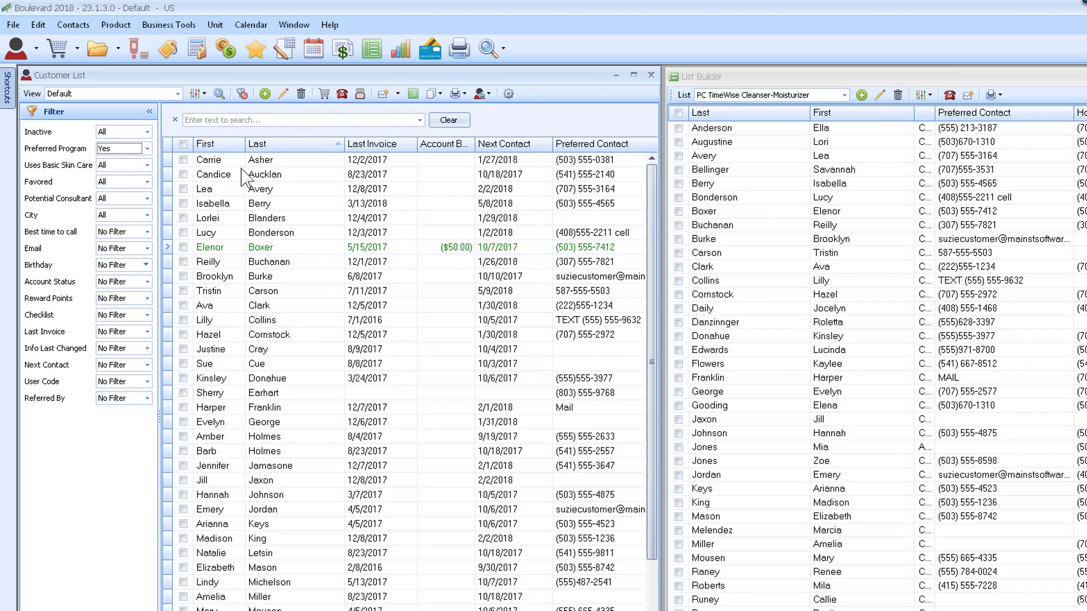
{"action": "mouse_move", "coordinate": [901, 83]}
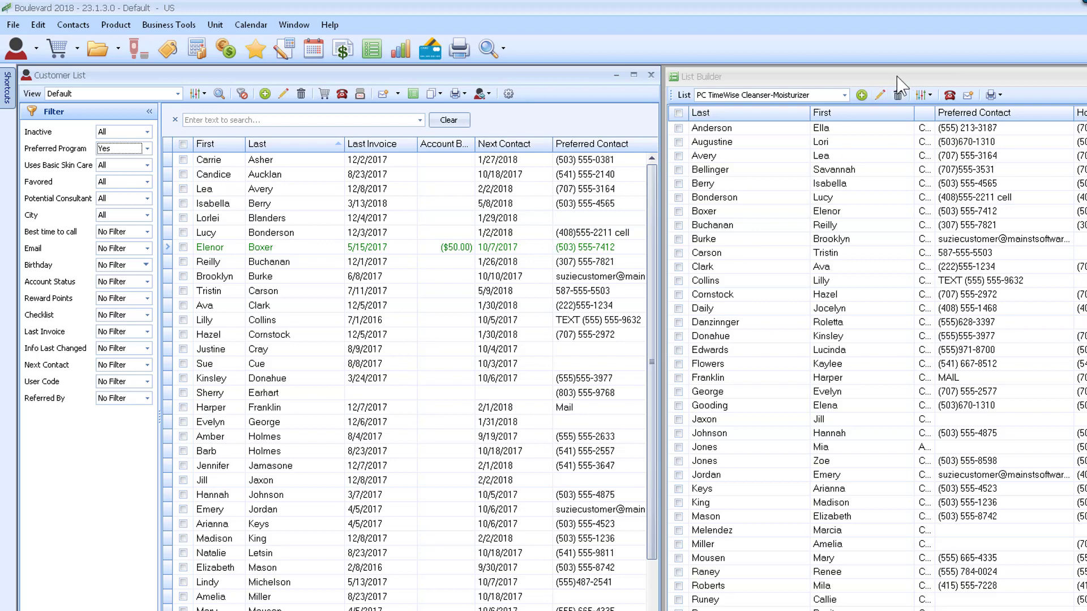
{"action": "left_click", "coordinate": [879, 96]}
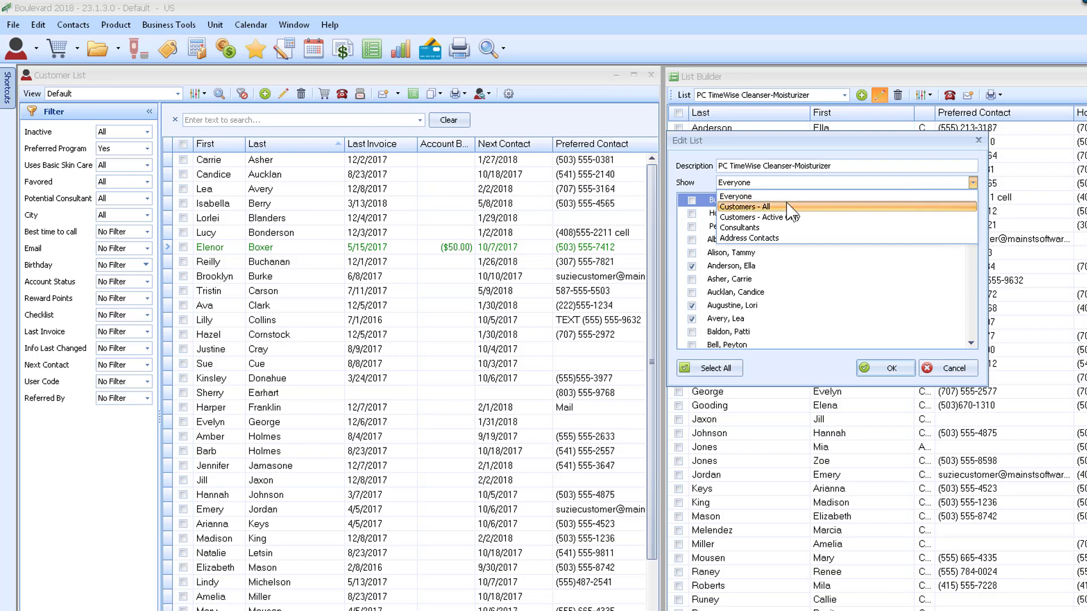
Show Customers - All in the member editor, review the checked names and save.
{"action": "left_click", "coordinate": [743, 206]}
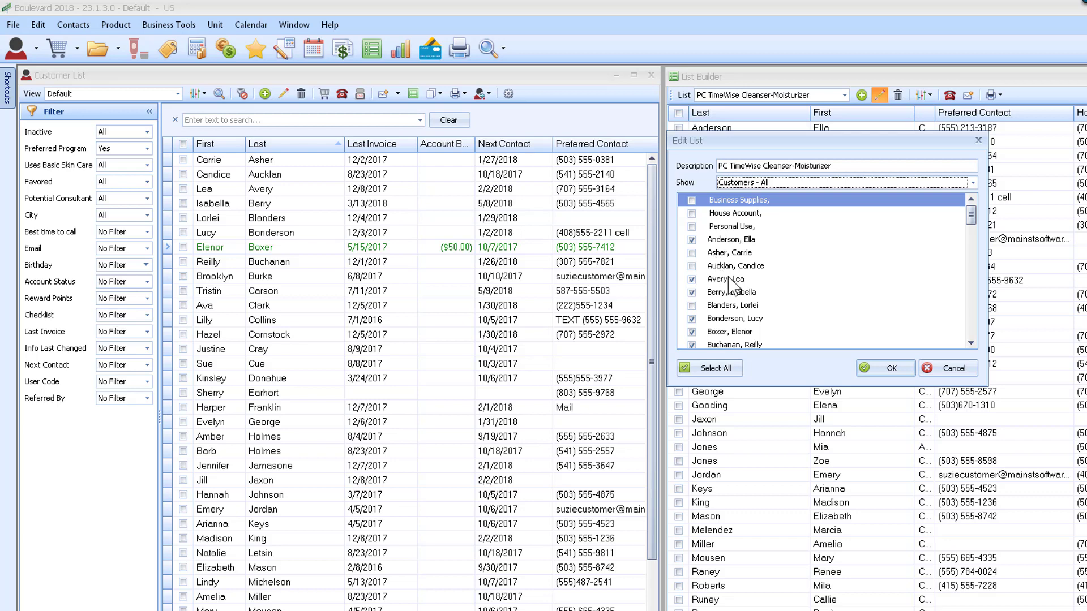
{"action": "mouse_move", "coordinate": [736, 289]}
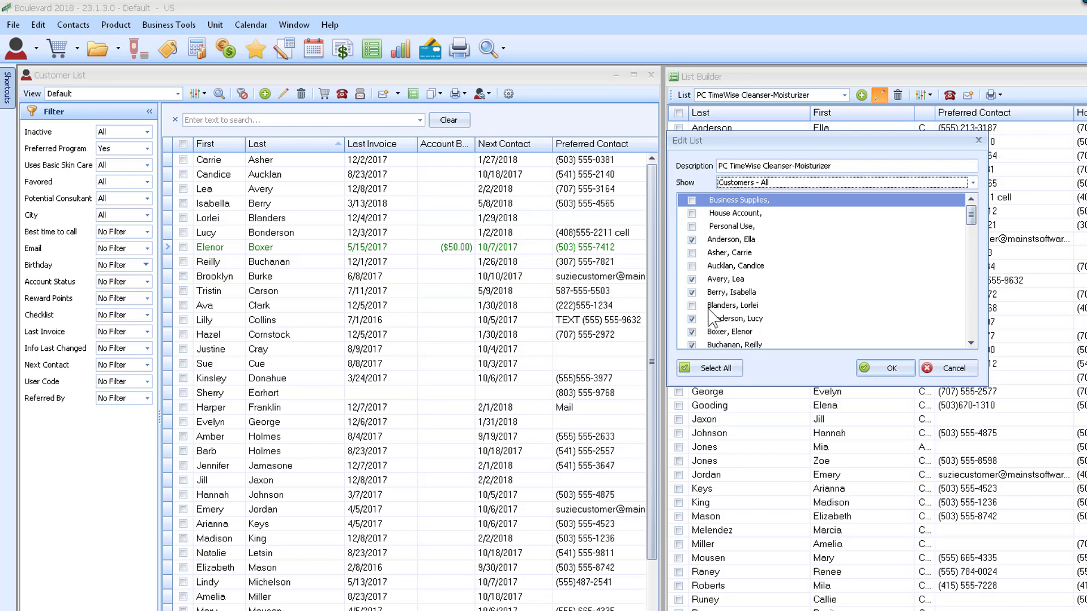
{"action": "mouse_move", "coordinate": [727, 321]}
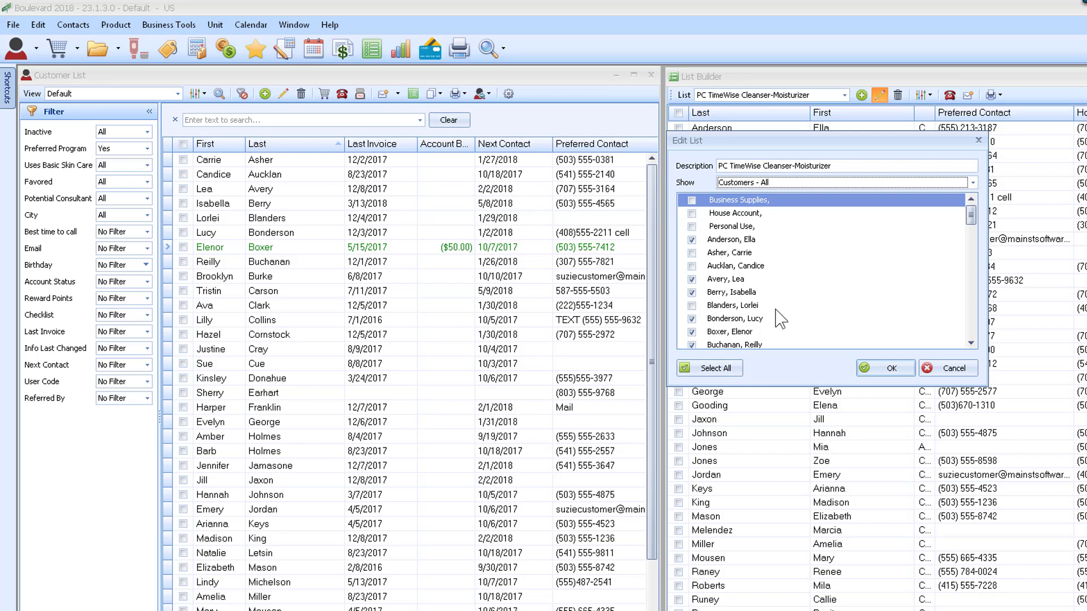
{"action": "mouse_move", "coordinate": [758, 316]}
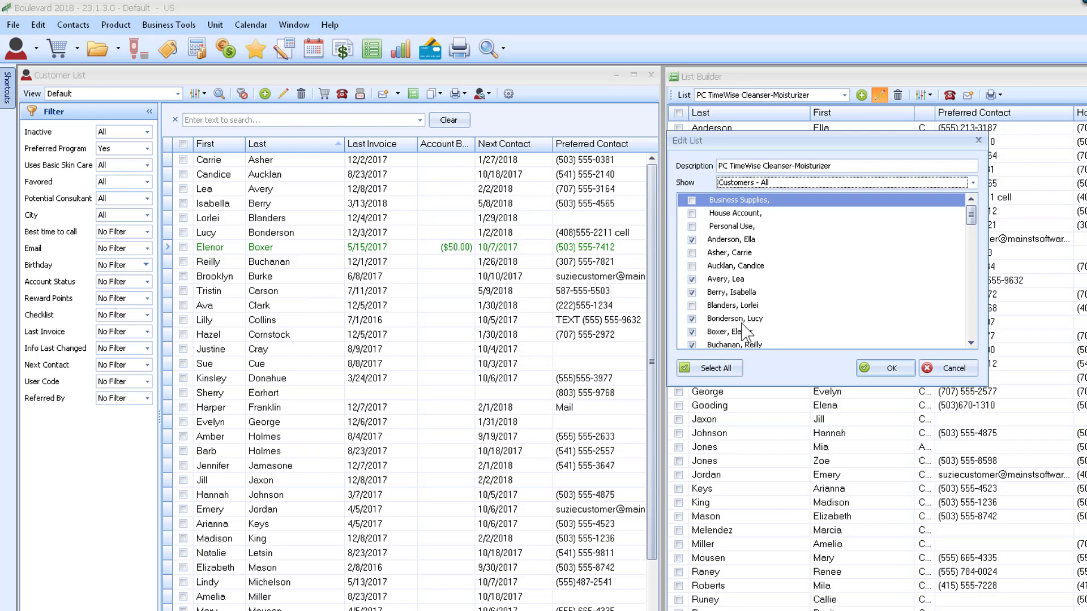
{"action": "scroll", "scroll_direction": "down", "scroll_amount": 3}
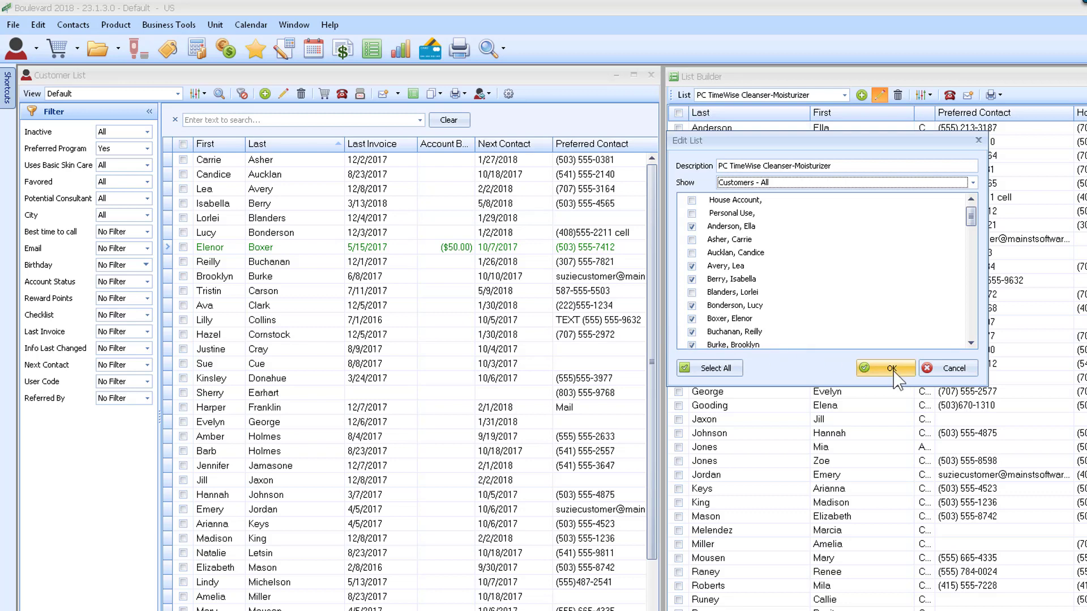
{"action": "left_click", "coordinate": [885, 368]}
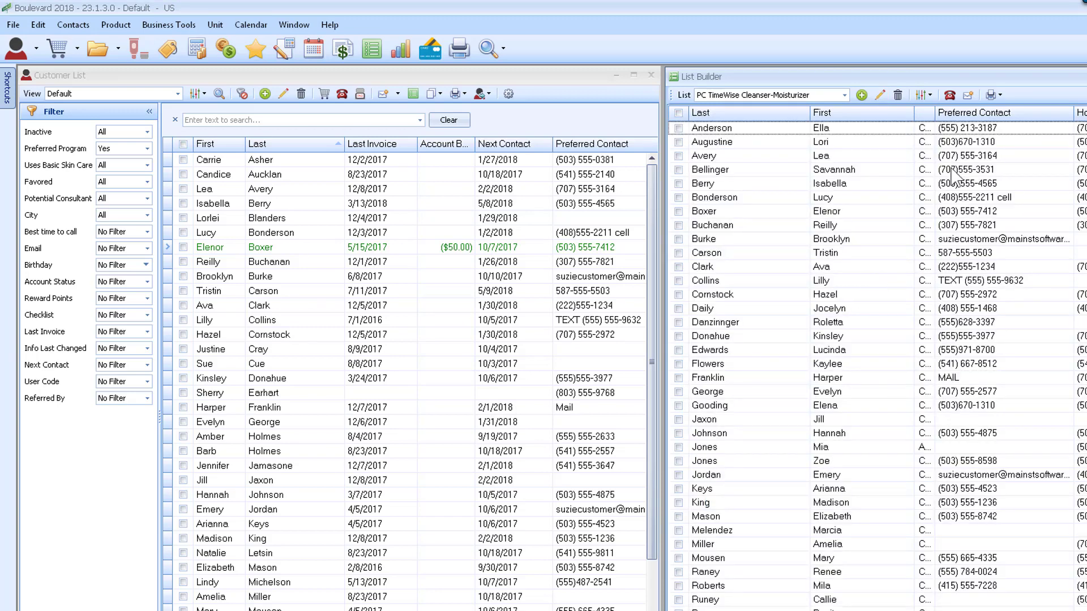
{"action": "mouse_move", "coordinate": [968, 95]}
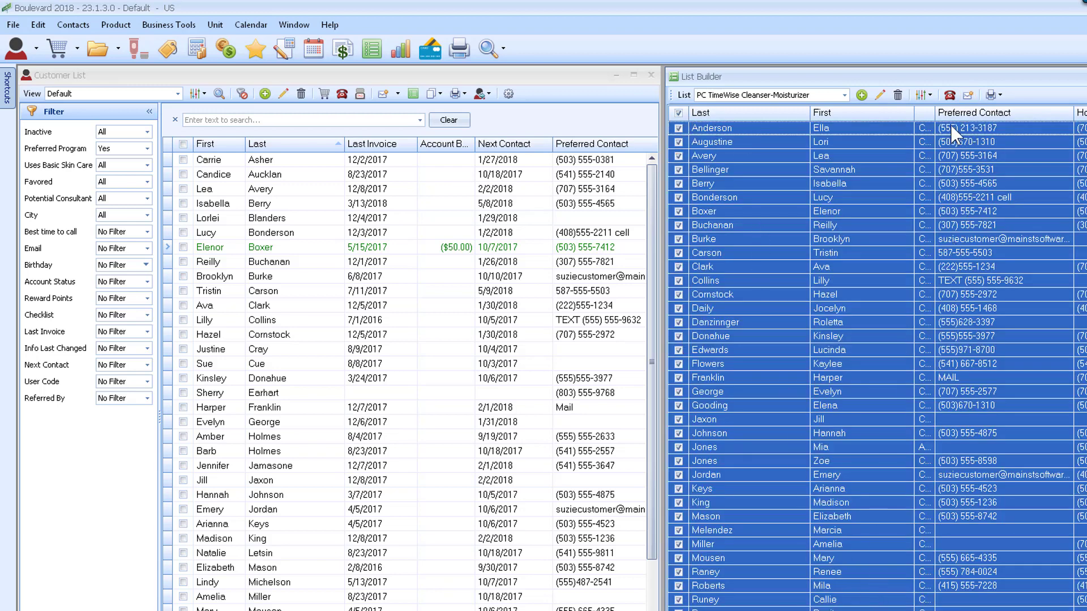
{"action": "mouse_move", "coordinate": [967, 96]}
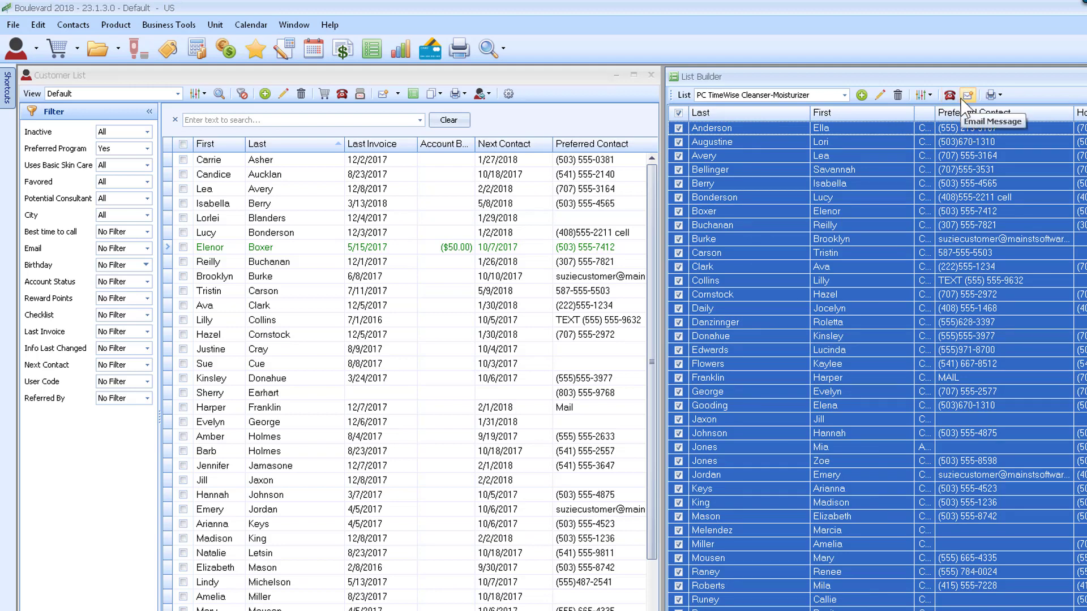
Show the Print, Print Preview and Mailing Labels choices for the list.
{"action": "left_click", "coordinate": [989, 95]}
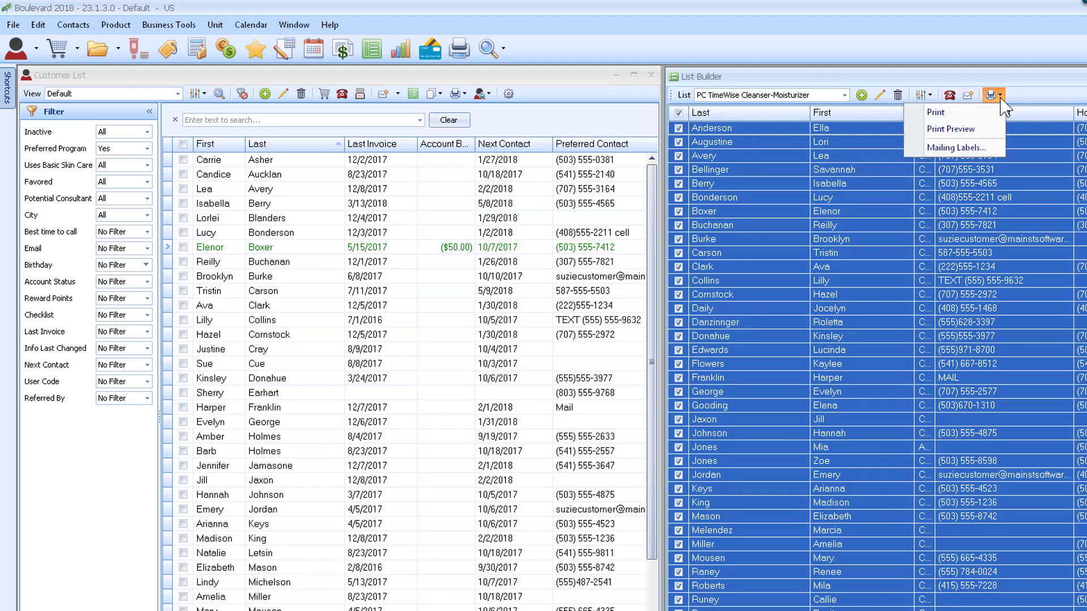
{"action": "mouse_move", "coordinate": [950, 129]}
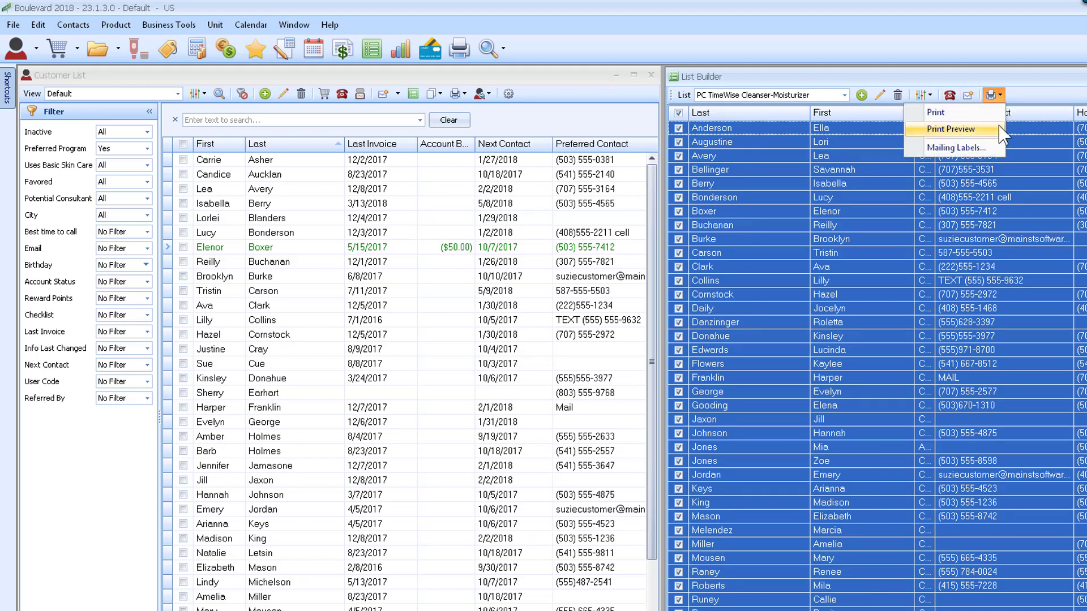
{"action": "mouse_move", "coordinate": [957, 147]}
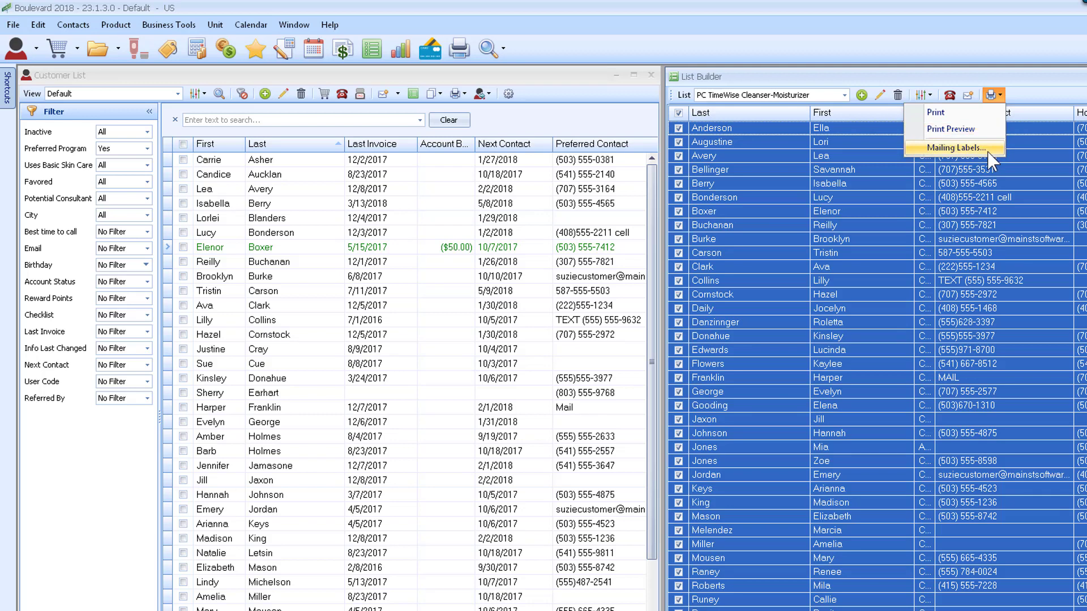